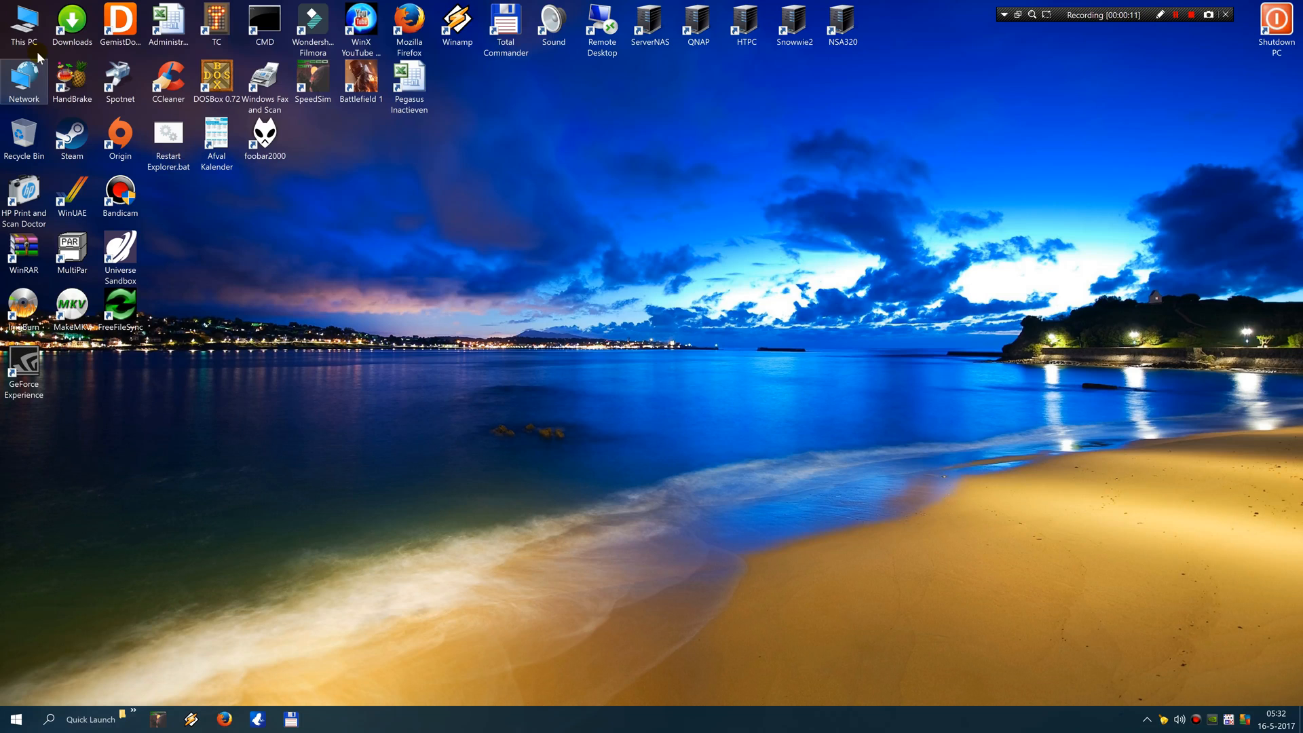
# Open This PC and RAMDISK (G:) to view the Cappella WAV, then minimize Explorer
pyautogui.click(23, 23)
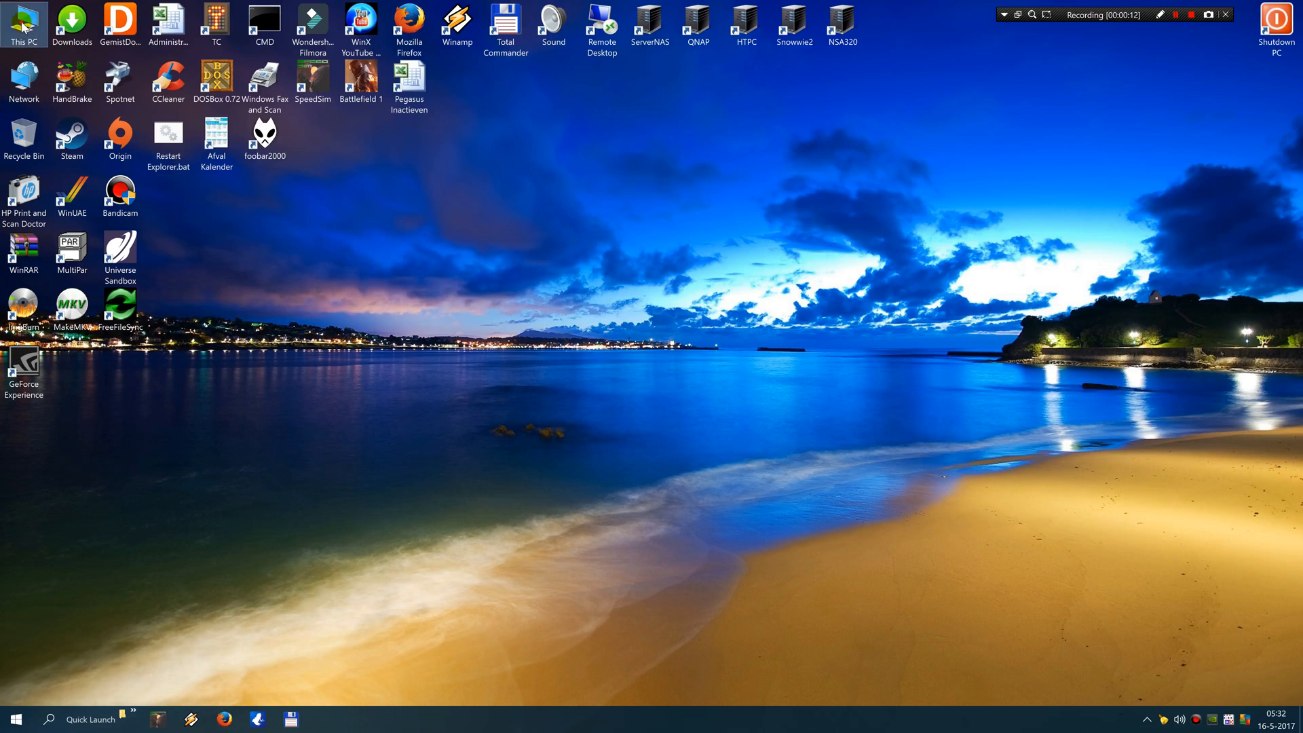
pyautogui.doubleClick(23, 23)
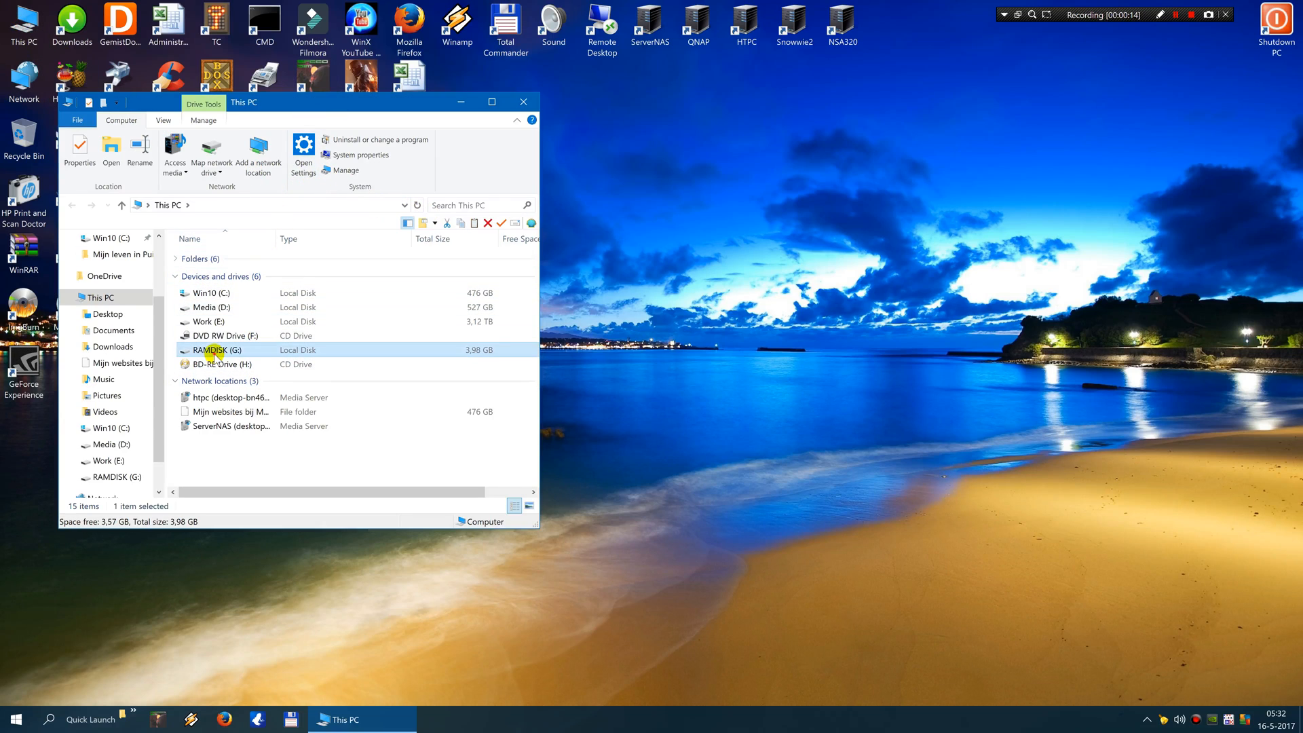
pyautogui.doubleClick(213, 349)
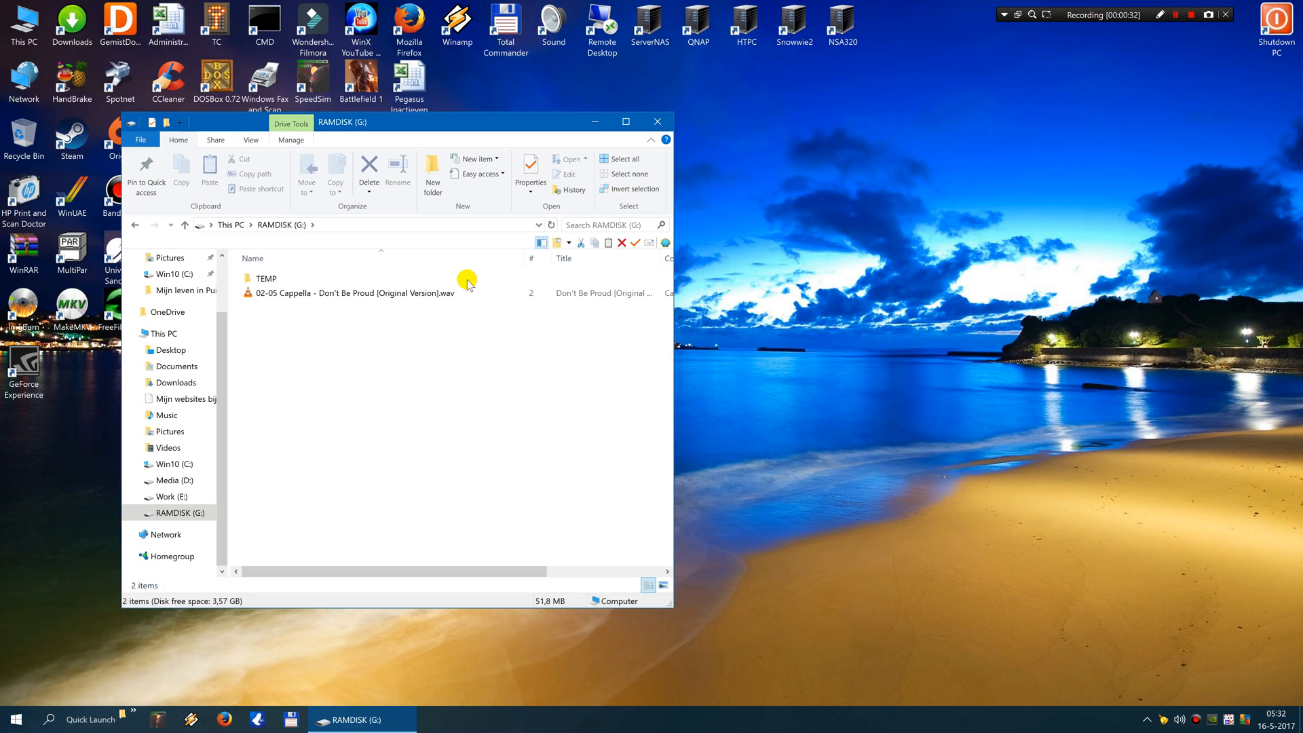
pyautogui.click(266, 278)
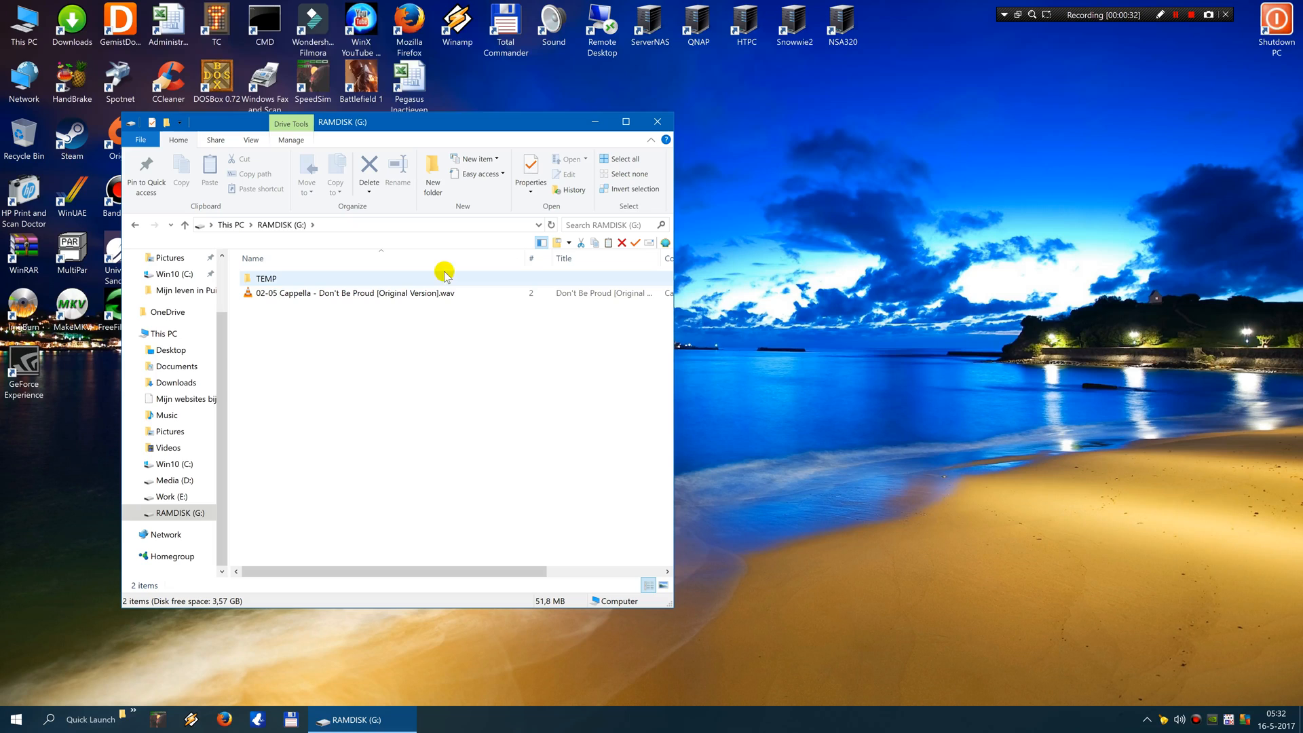
pyautogui.moveTo(488, 187)
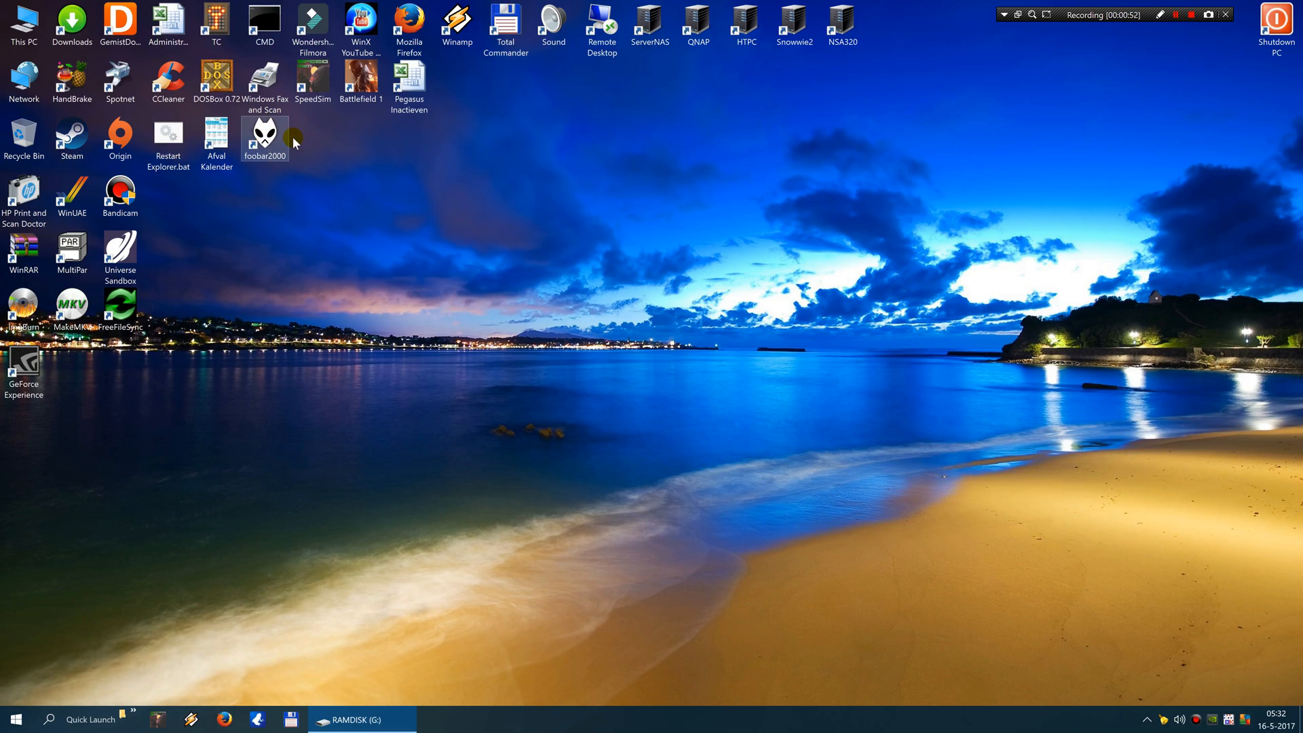
pyautogui.moveTo(301, 131)
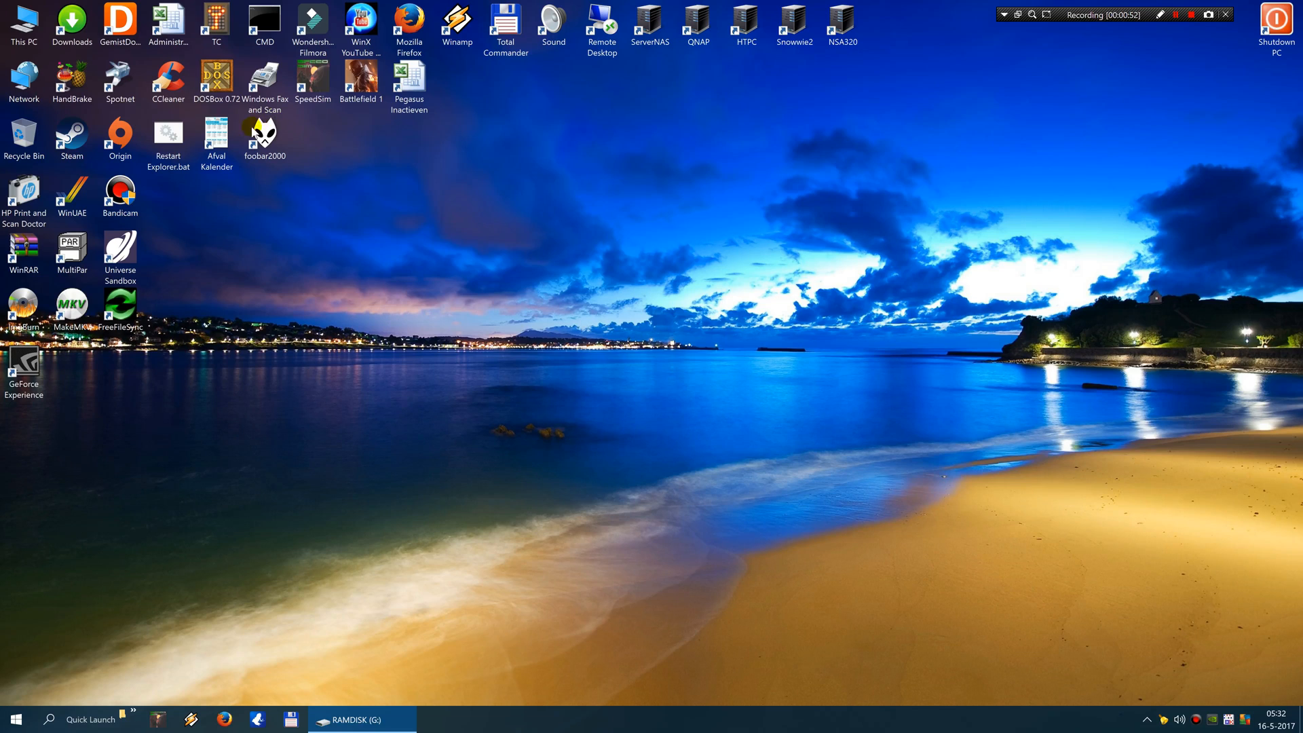
# Launch foobar2000 from its desktop icon
pyautogui.click(264, 137)
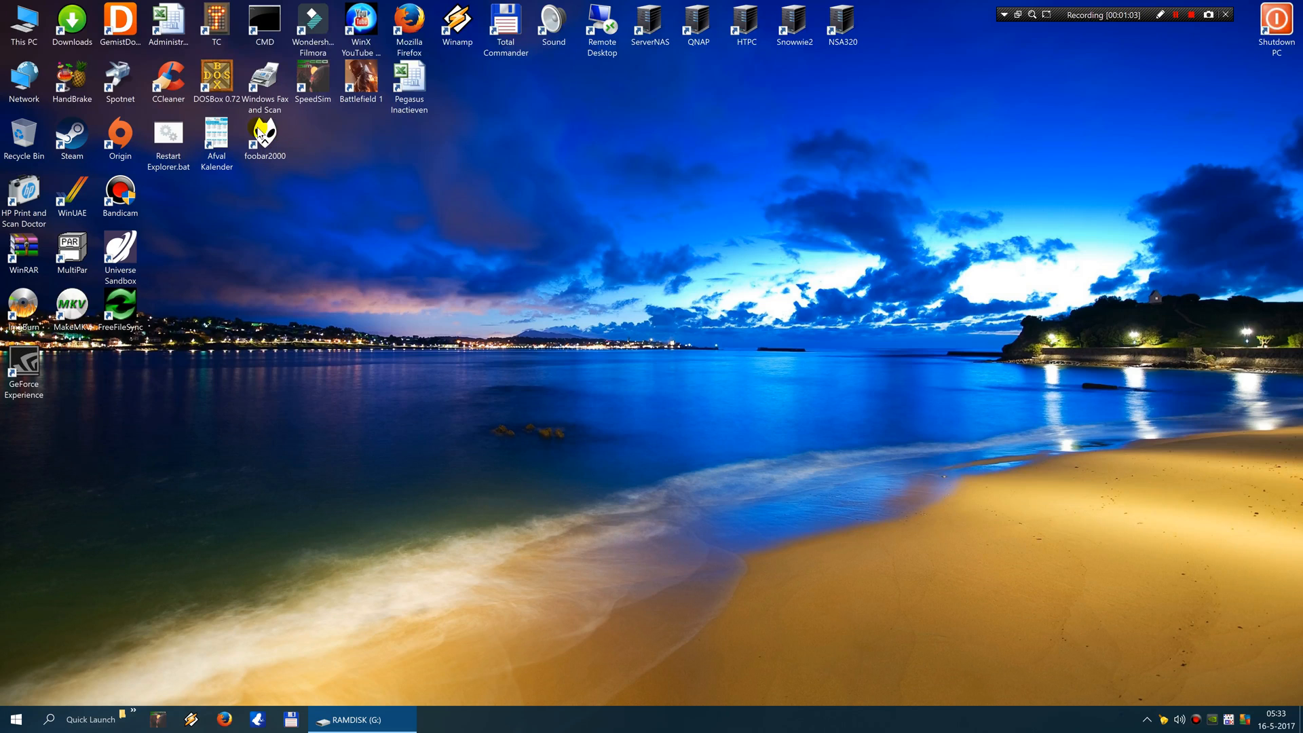
pyautogui.click(264, 137)
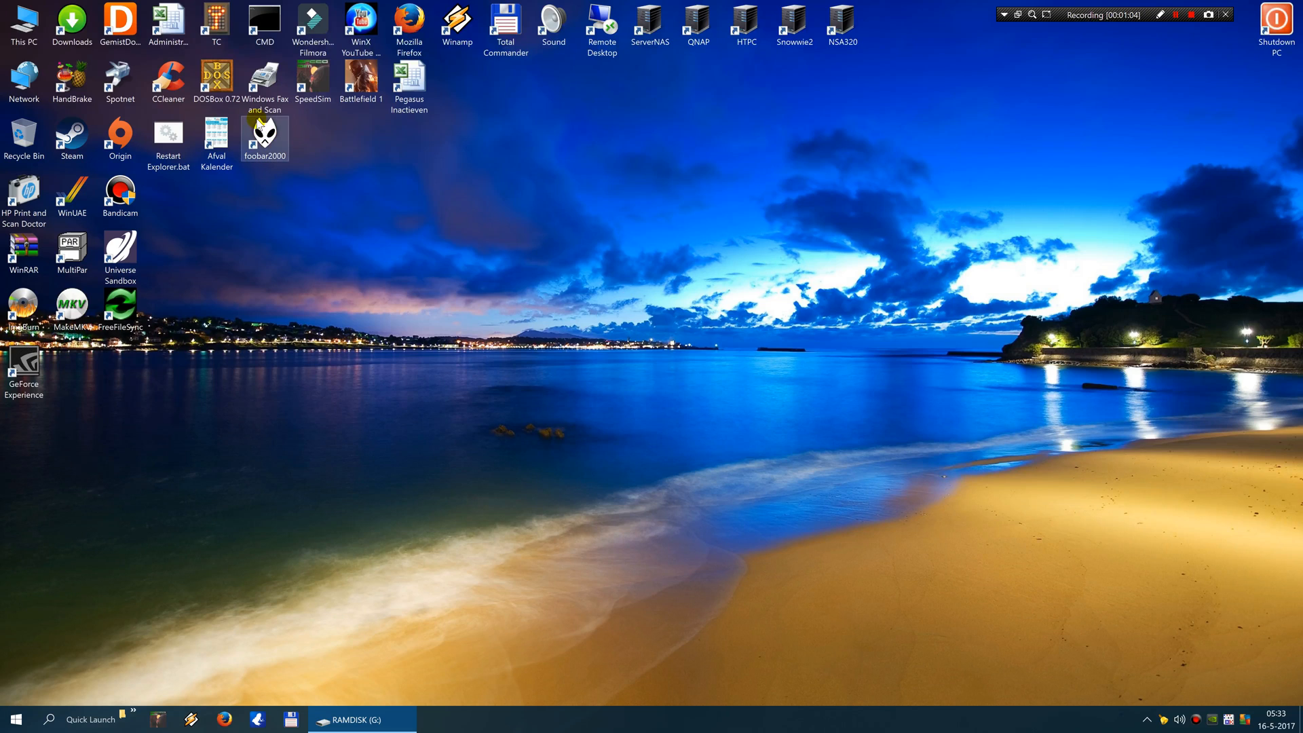
pyautogui.doubleClick(264, 133)
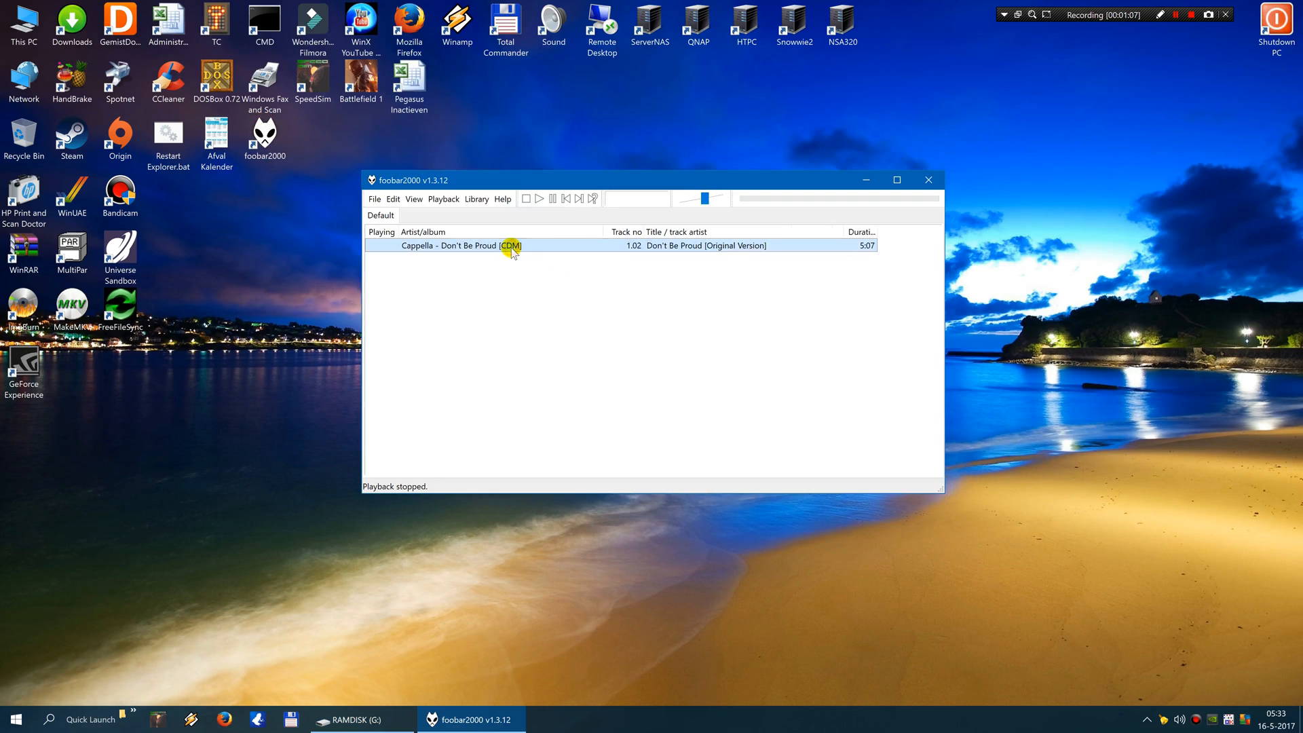
# Open the Cappella WAV from RAMDISK (G:), play it briefly, then stop playback
pyautogui.click(373, 199)
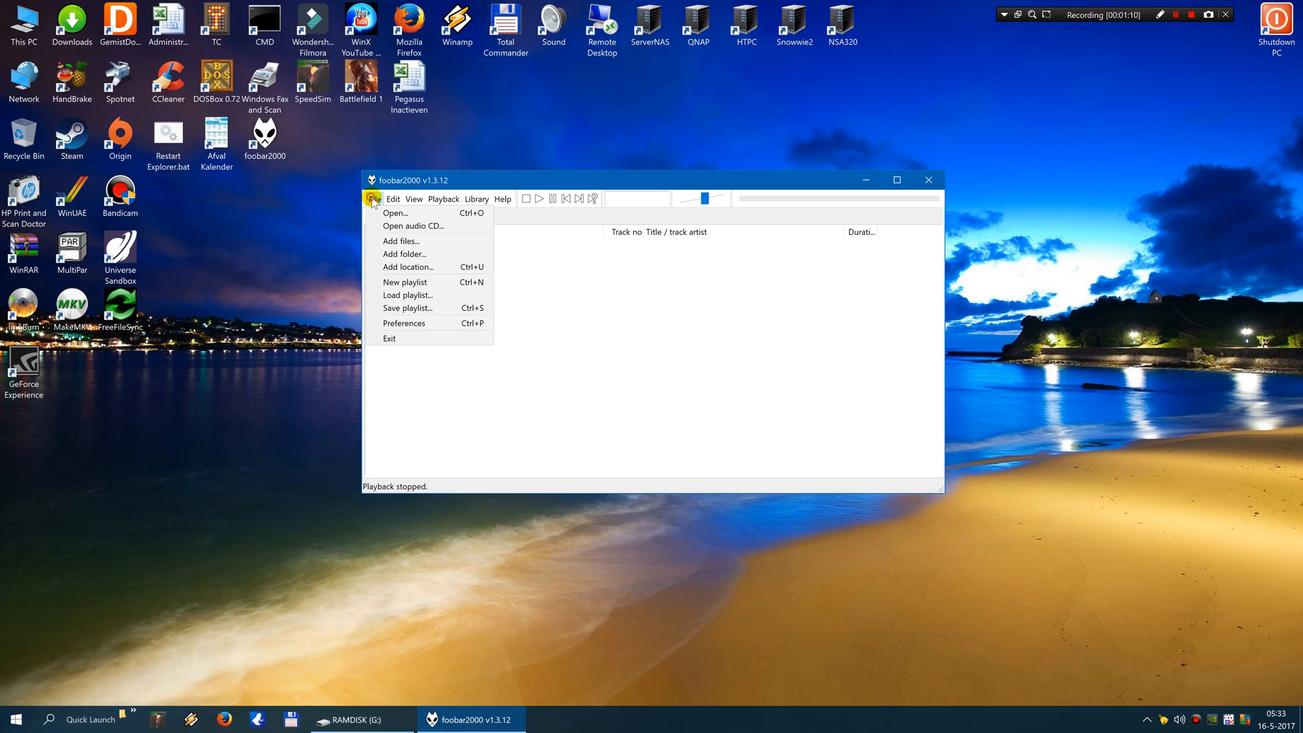
pyautogui.click(393, 212)
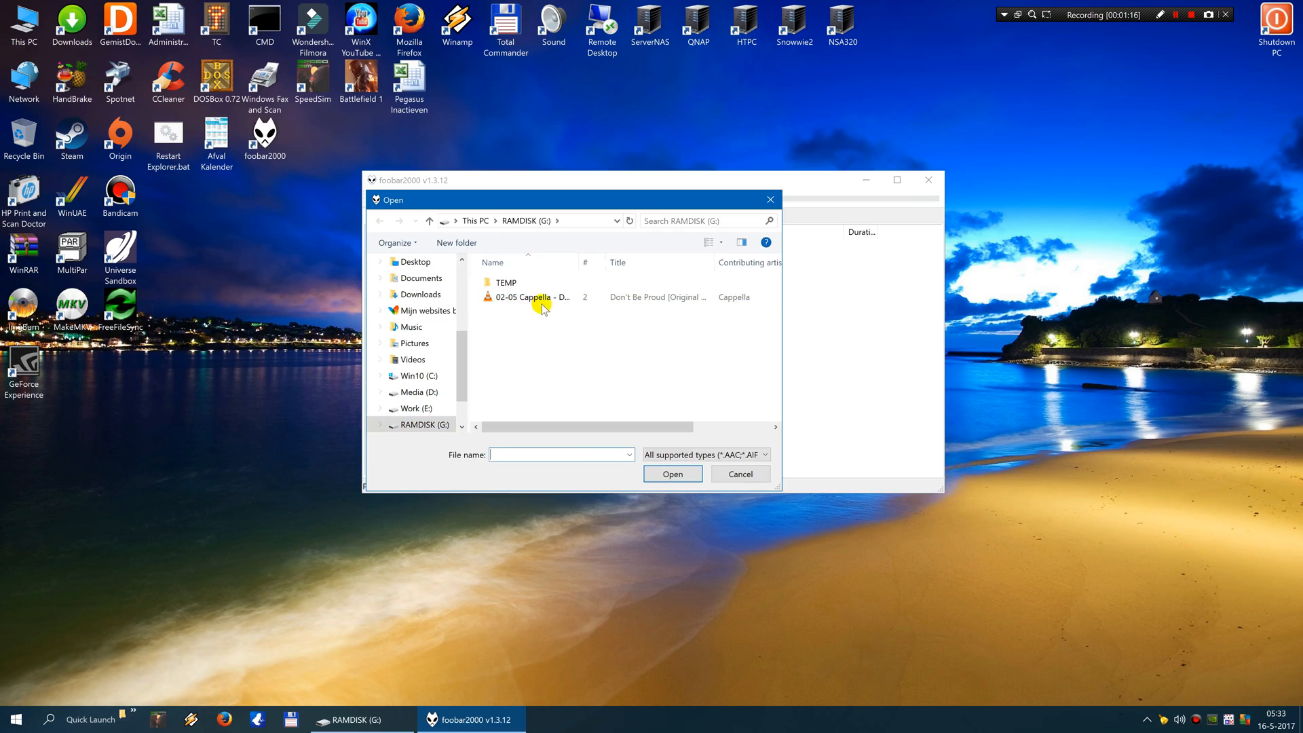
pyautogui.click(532, 296)
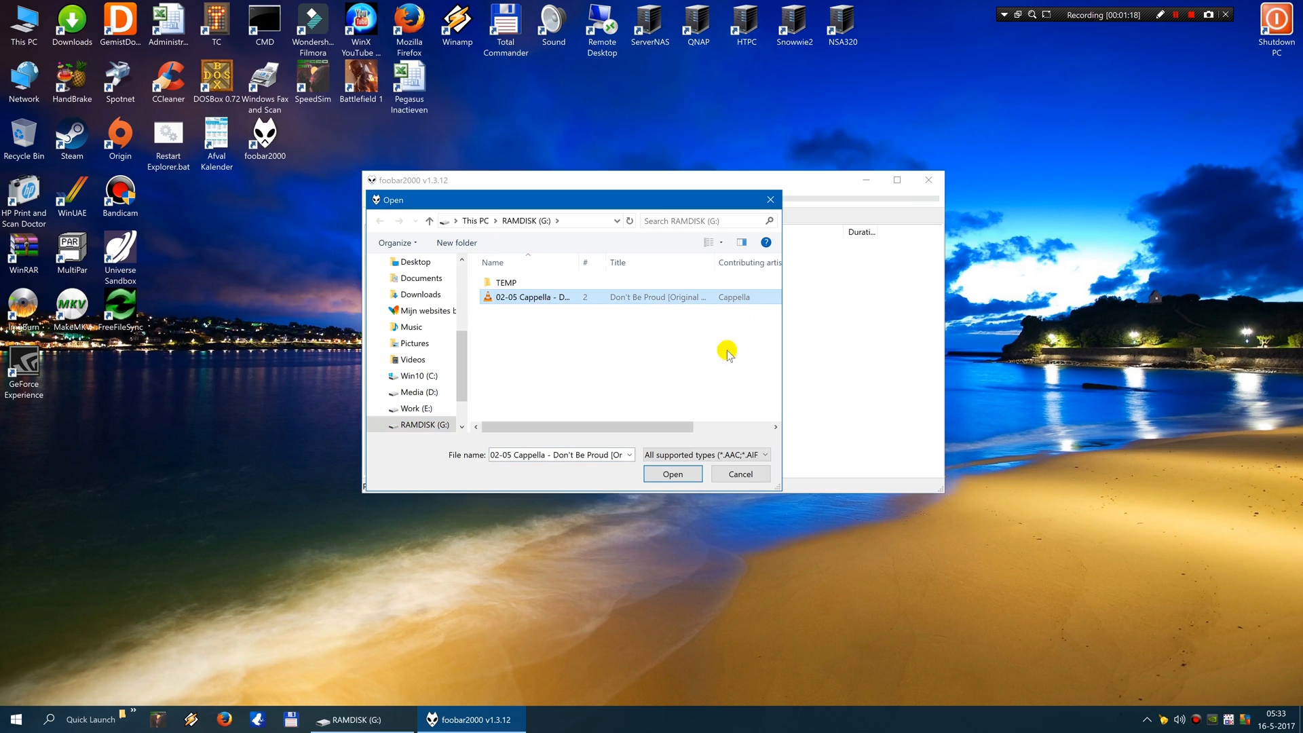
pyautogui.click(671, 472)
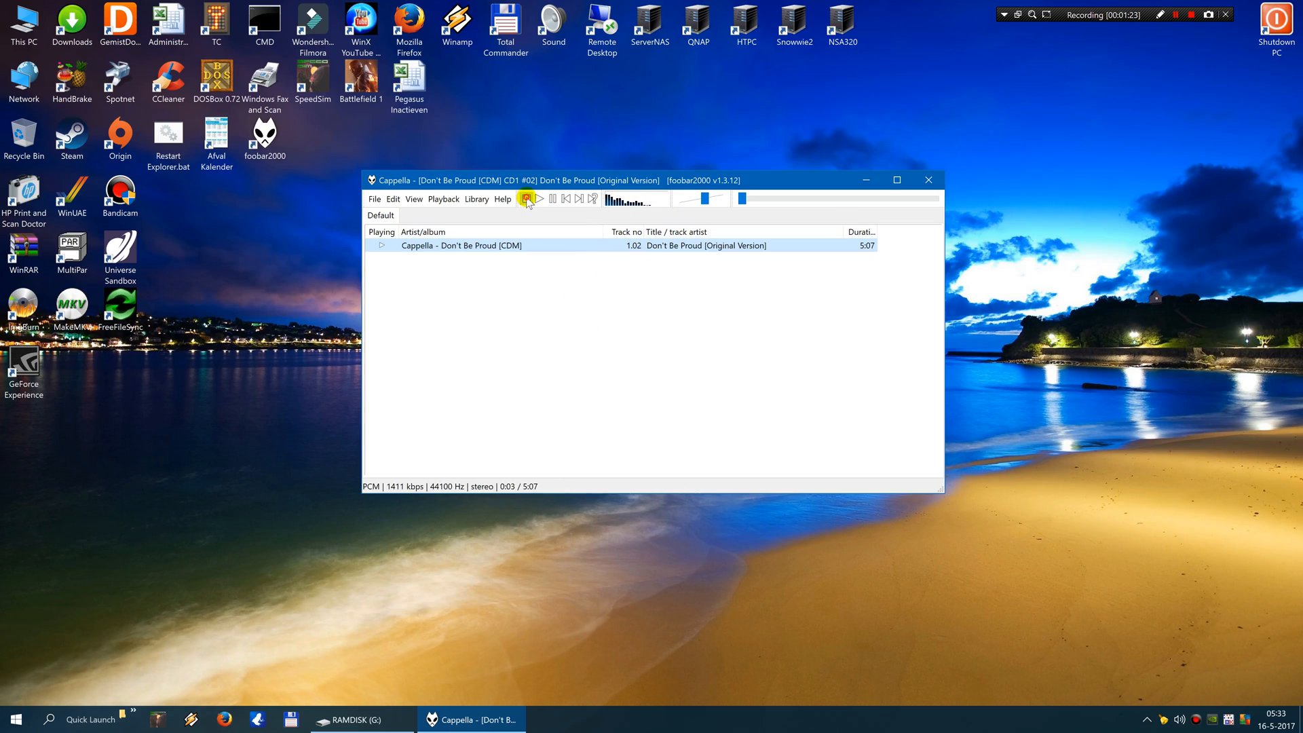
pyautogui.click(525, 199)
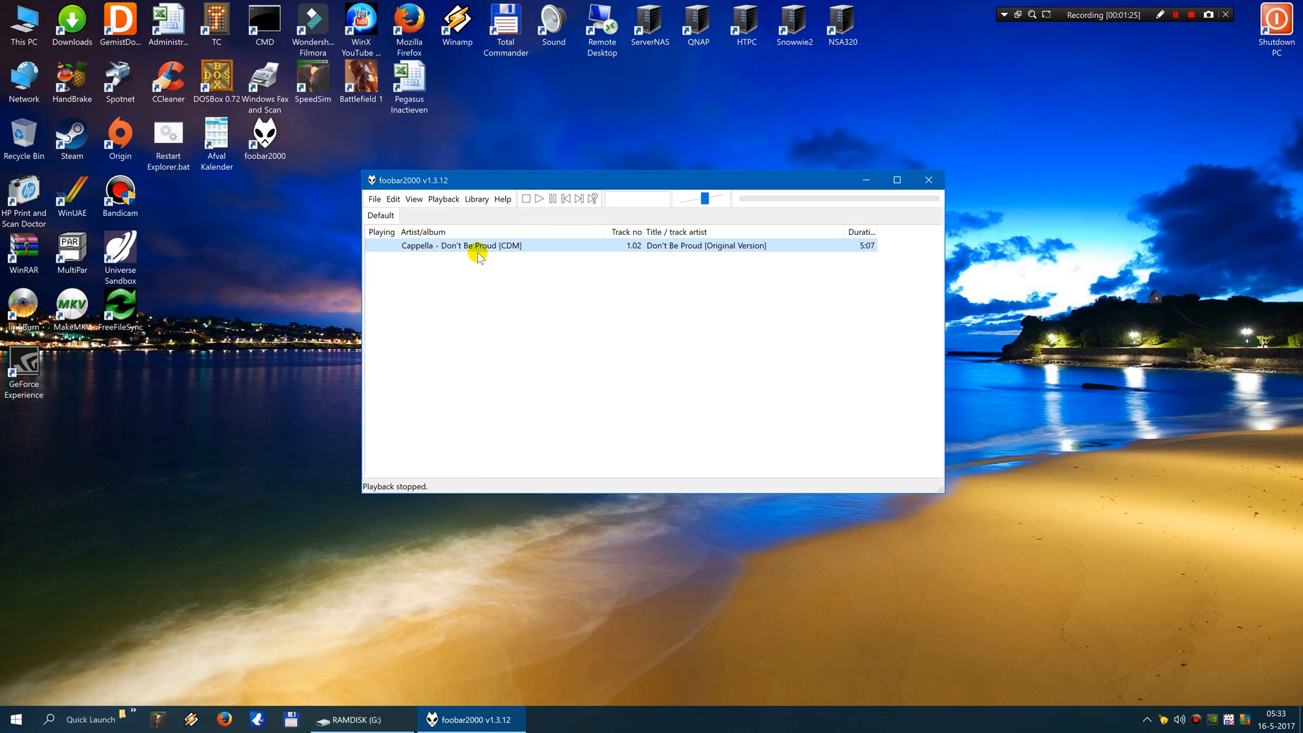
# Choose Convert > Quick convert from the Cappella track's context menu
pyautogui.rightClick(471, 245)
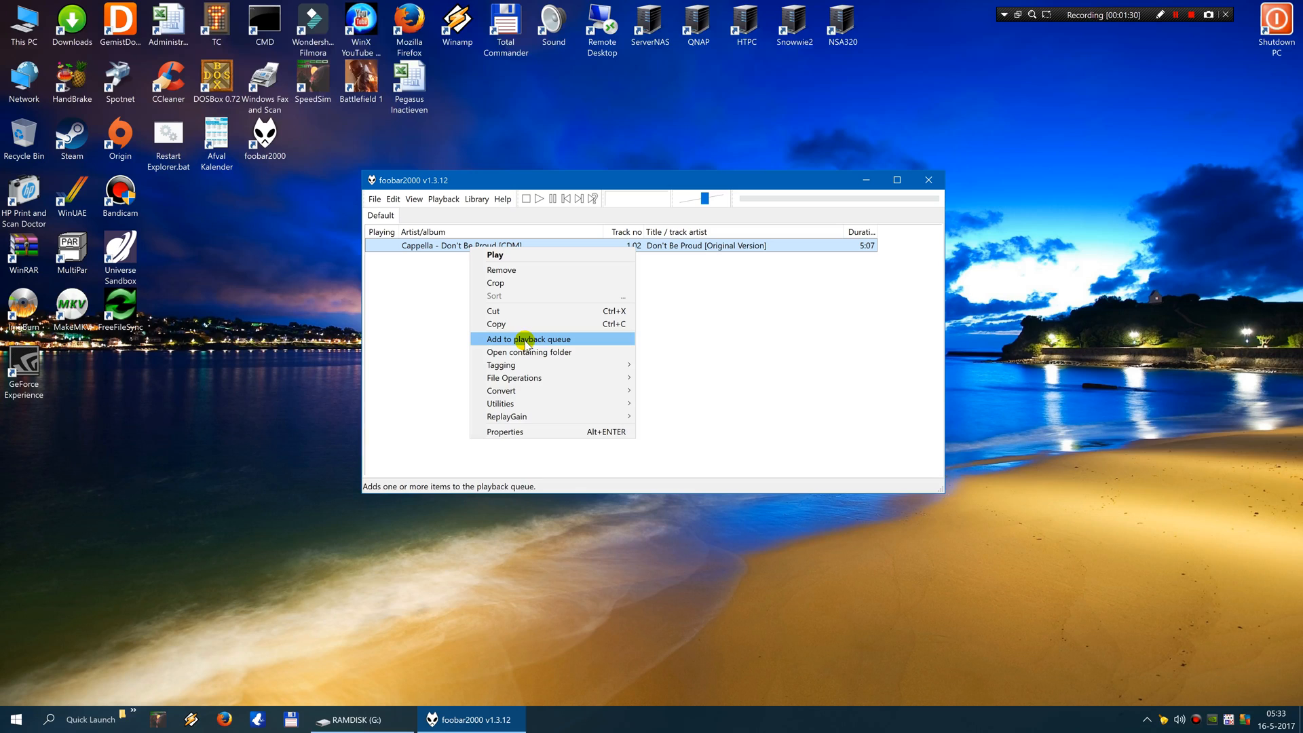
pyautogui.moveTo(500, 389)
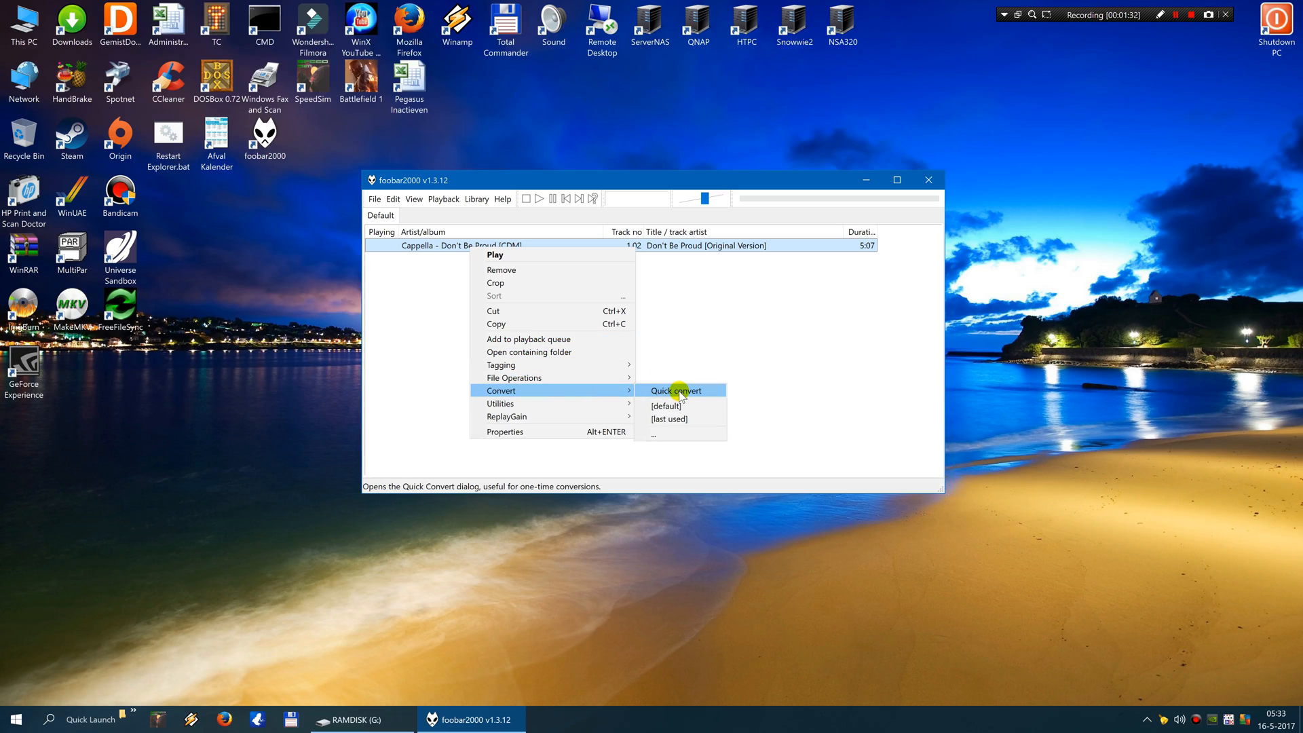
pyautogui.click(676, 390)
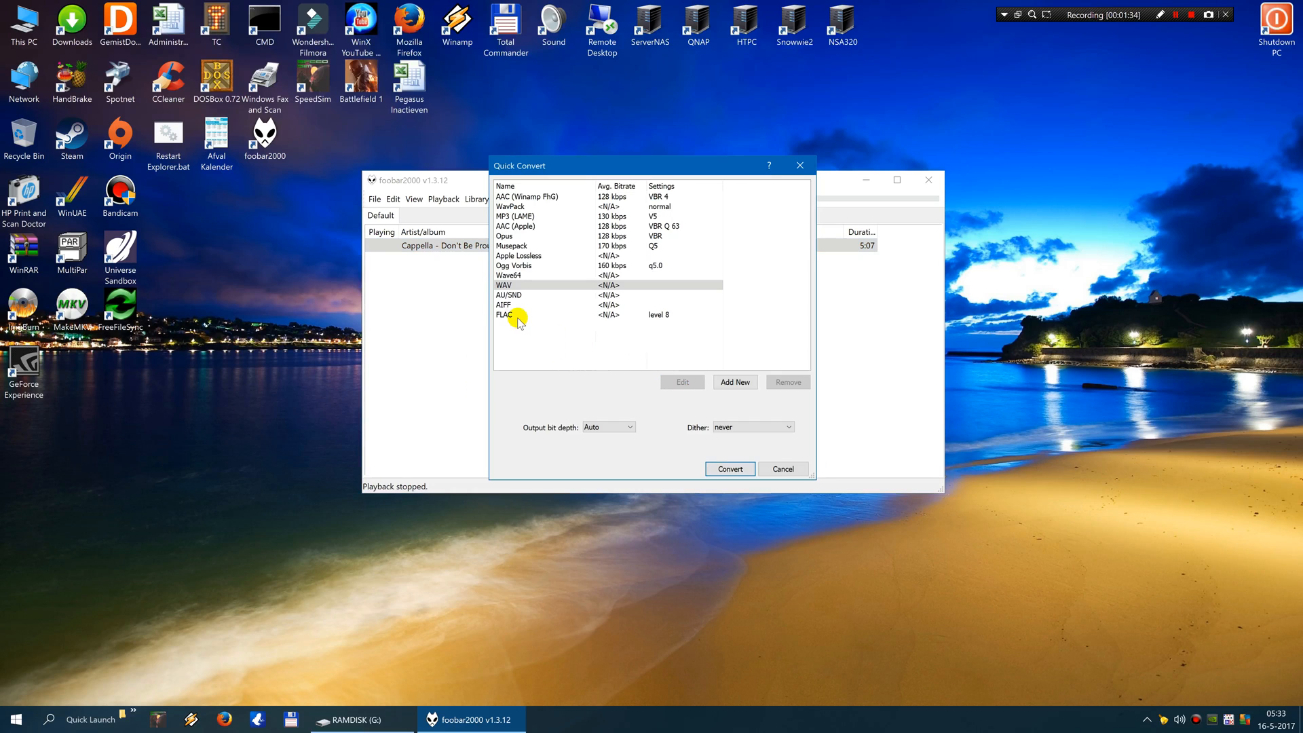
# Select the FLAC (level 8) preset in the Quick Convert dialog
pyautogui.click(532, 314)
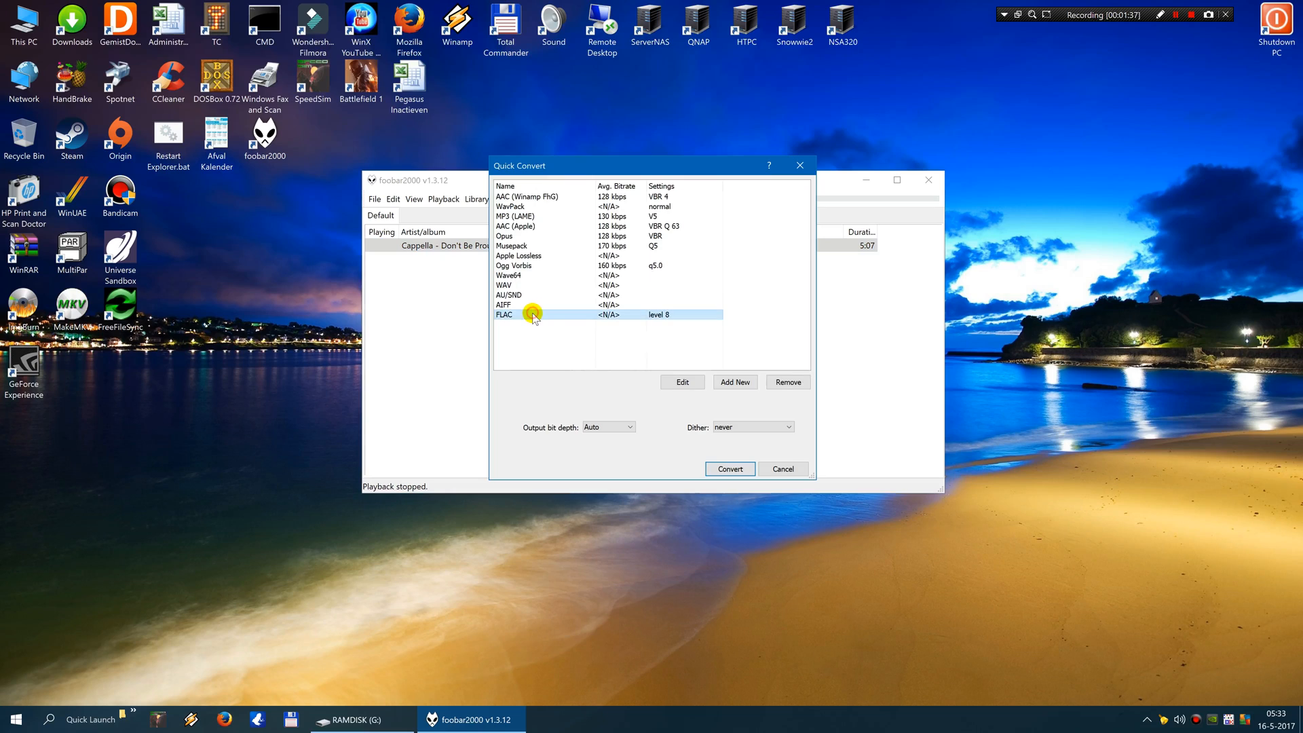
pyautogui.moveTo(818, 369)
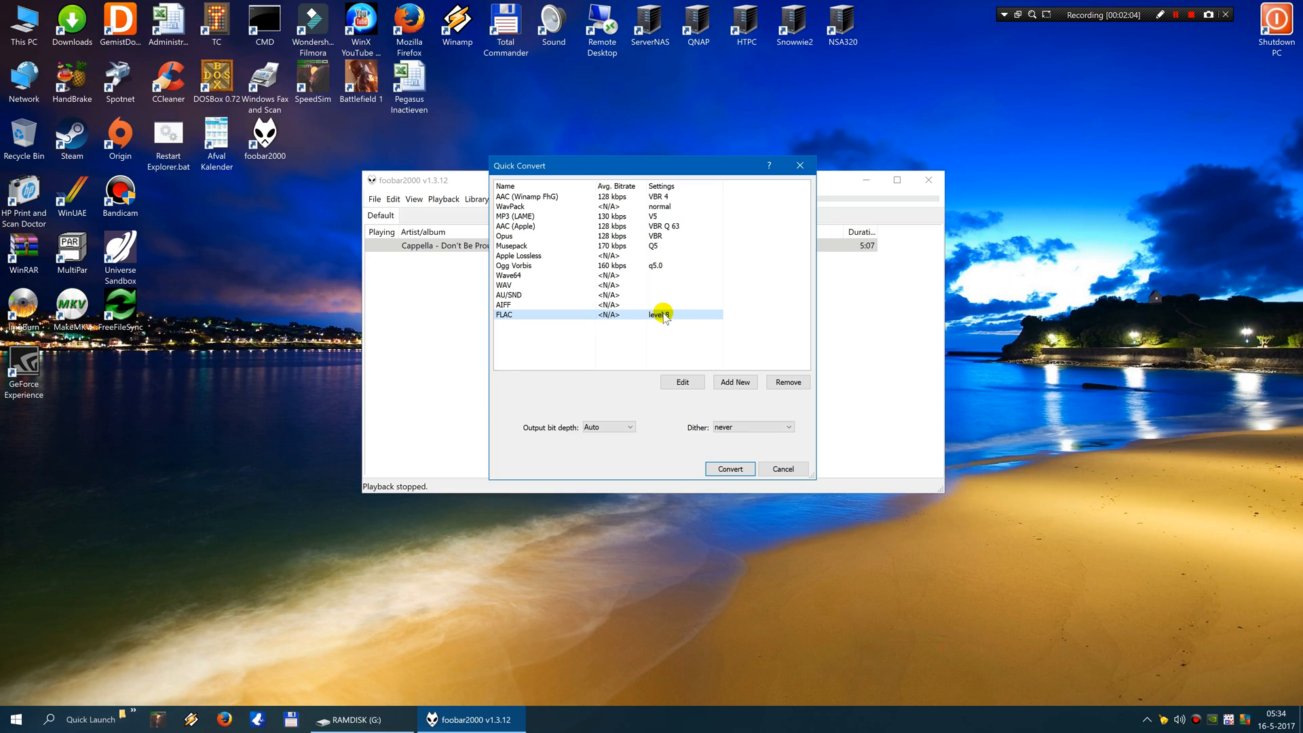
pyautogui.moveTo(646, 317)
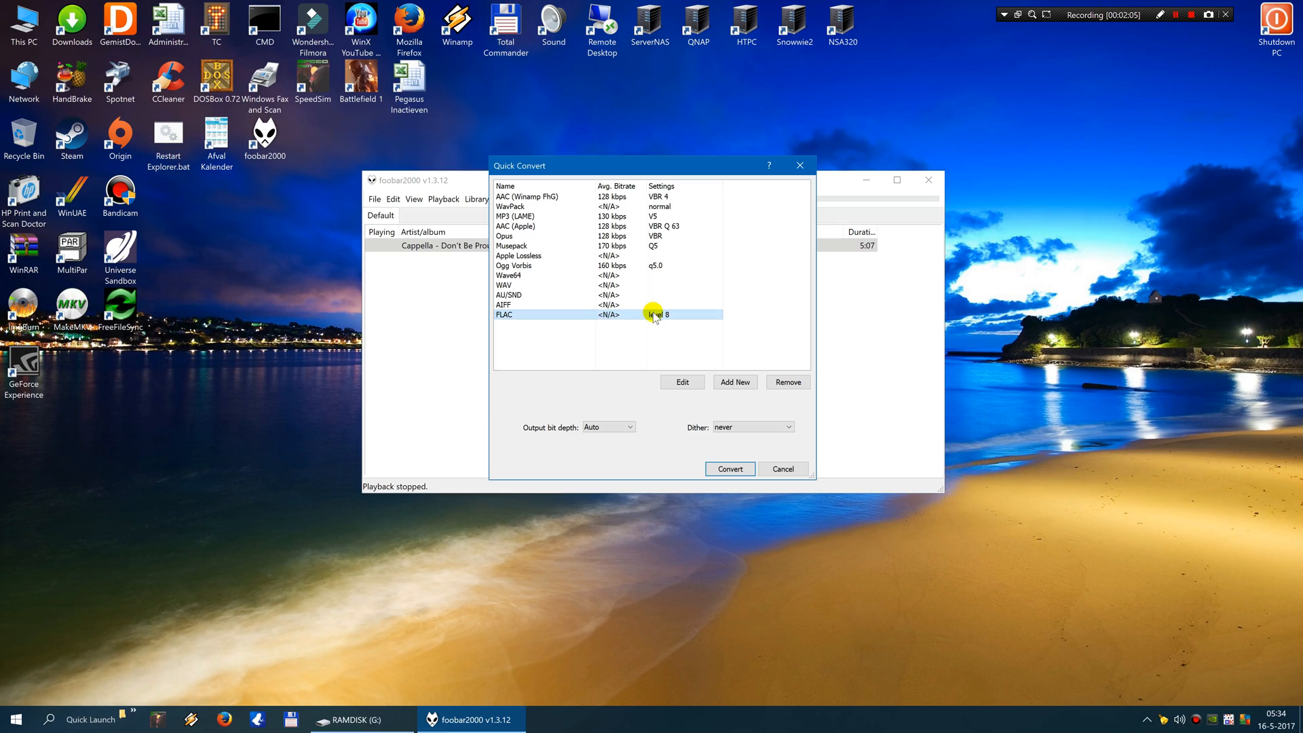
pyautogui.moveTo(665, 311)
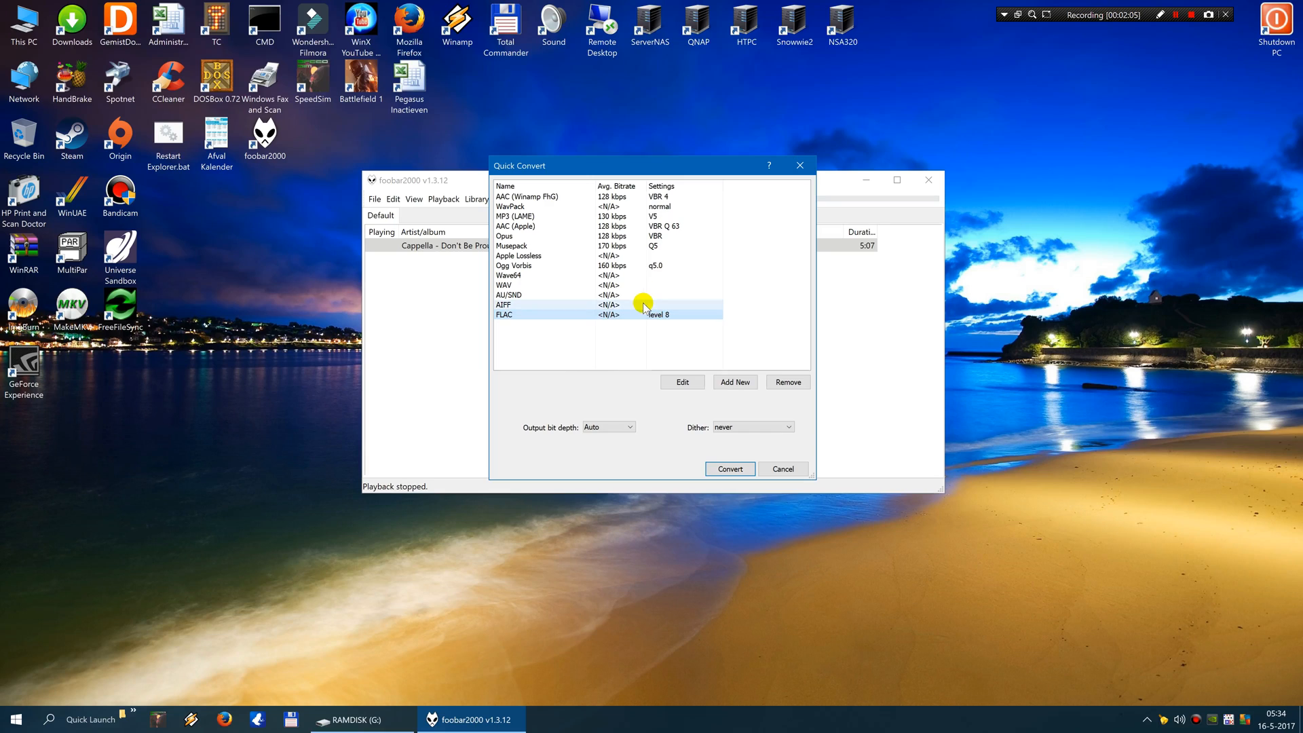
pyautogui.moveTo(673, 309)
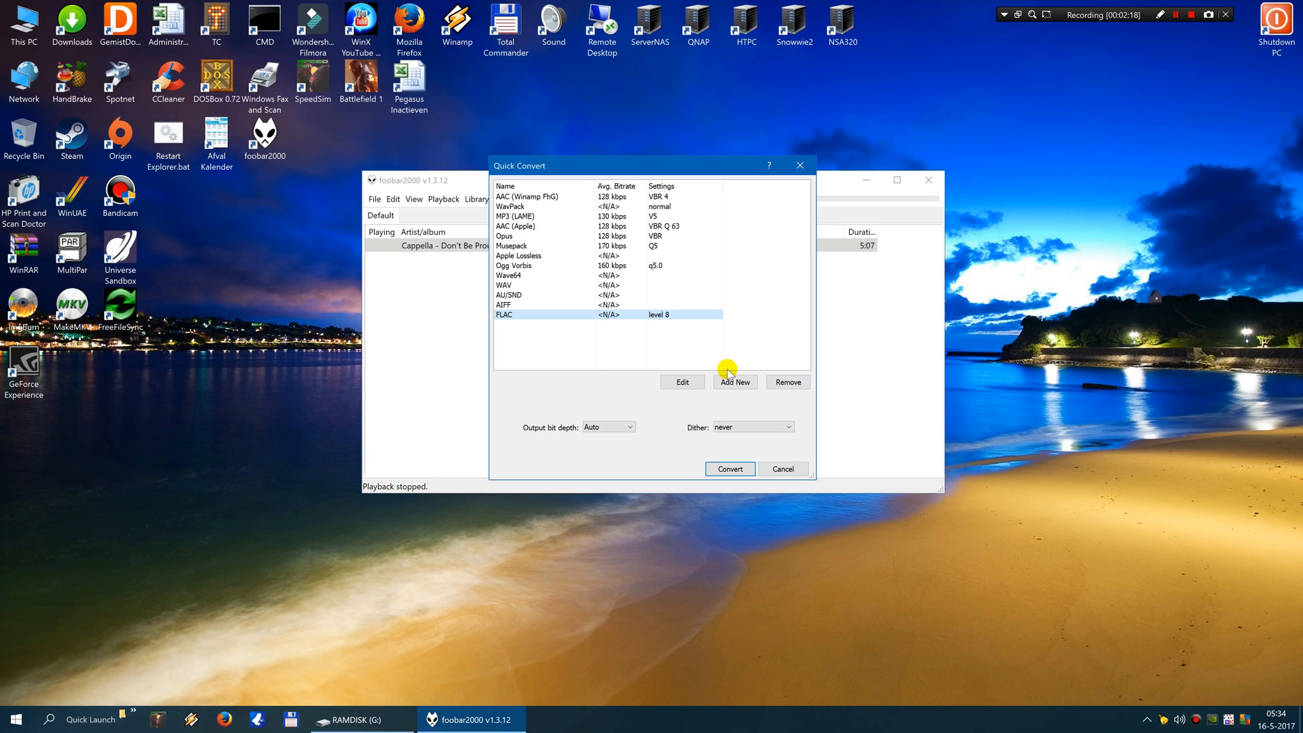
pyautogui.moveTo(709, 374)
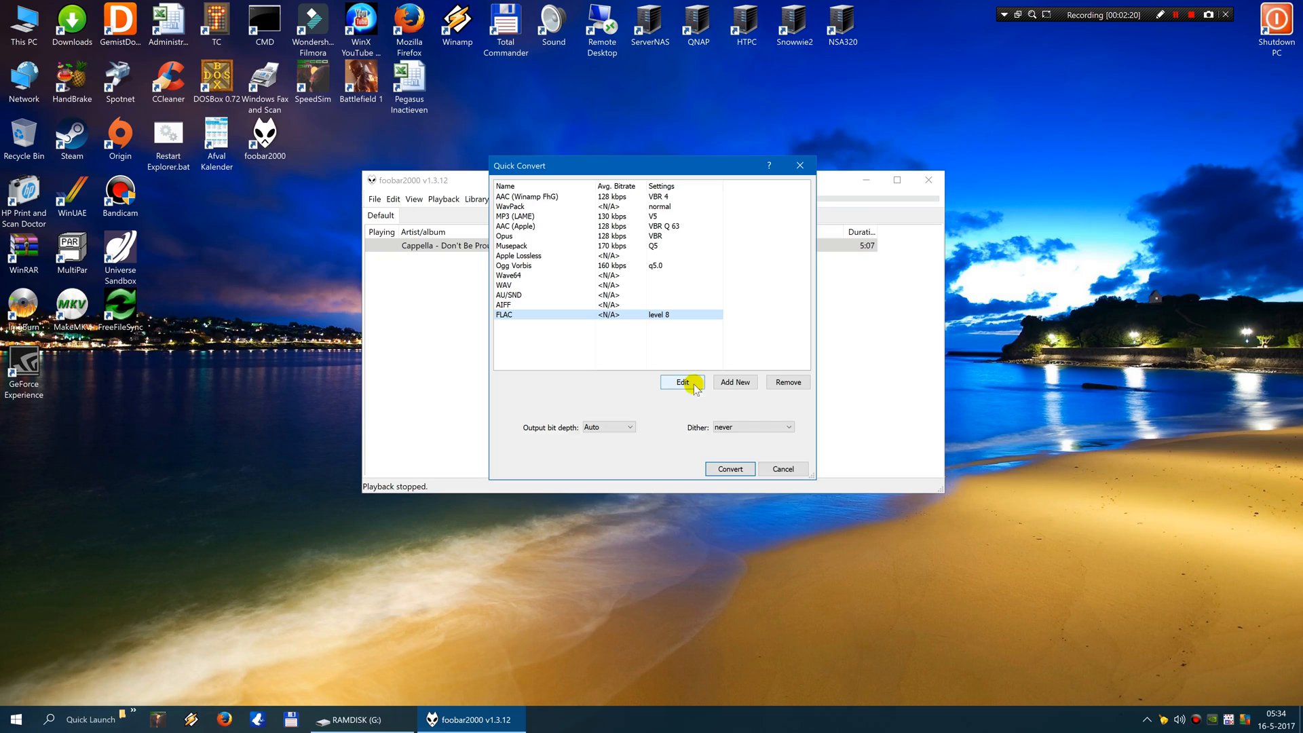
pyautogui.click(681, 382)
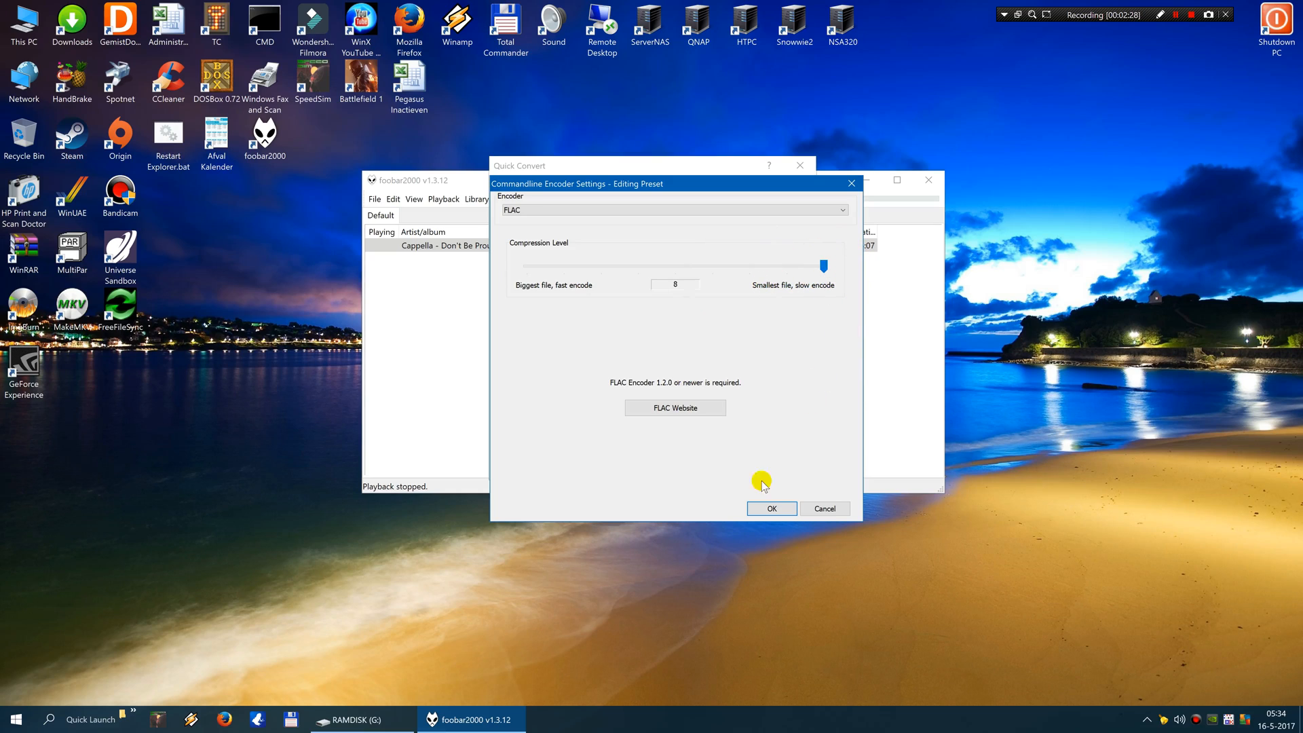
pyautogui.click(770, 508)
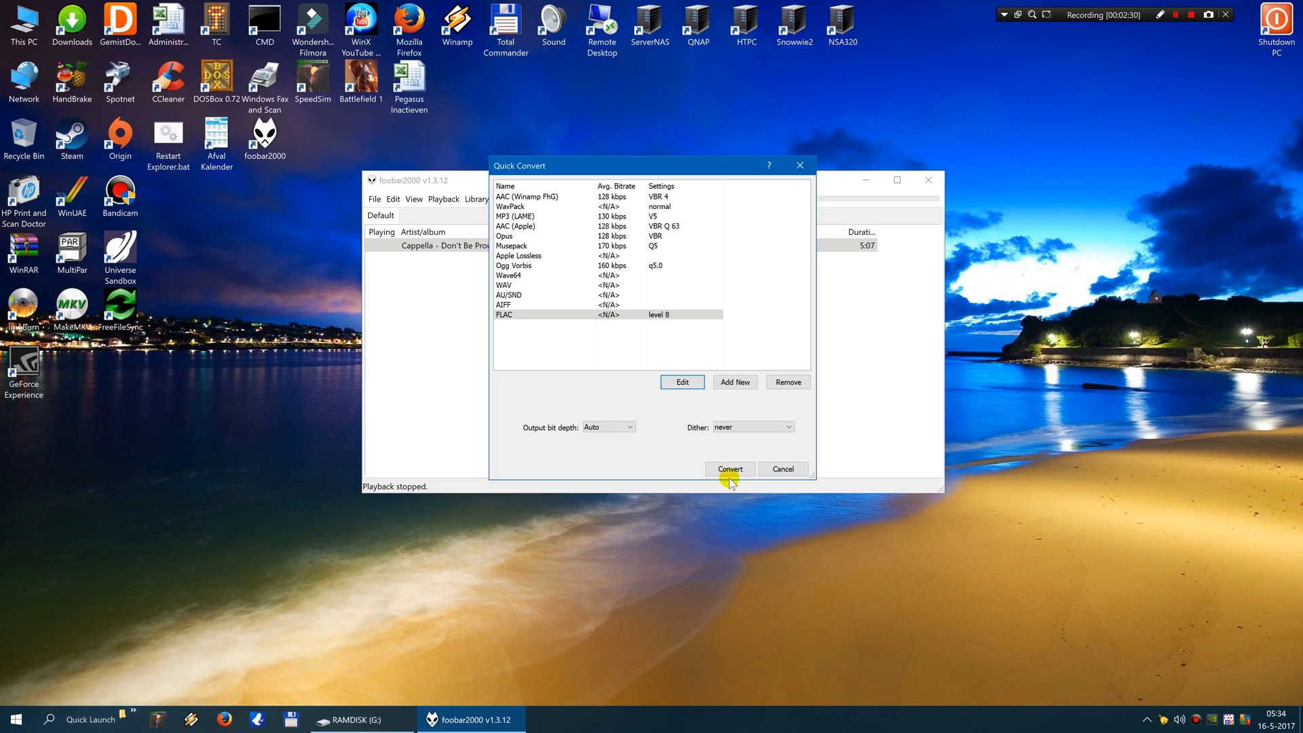
# Convert the track to a .flac file saved on RAMDISK (G:), then close the results
pyautogui.click(729, 468)
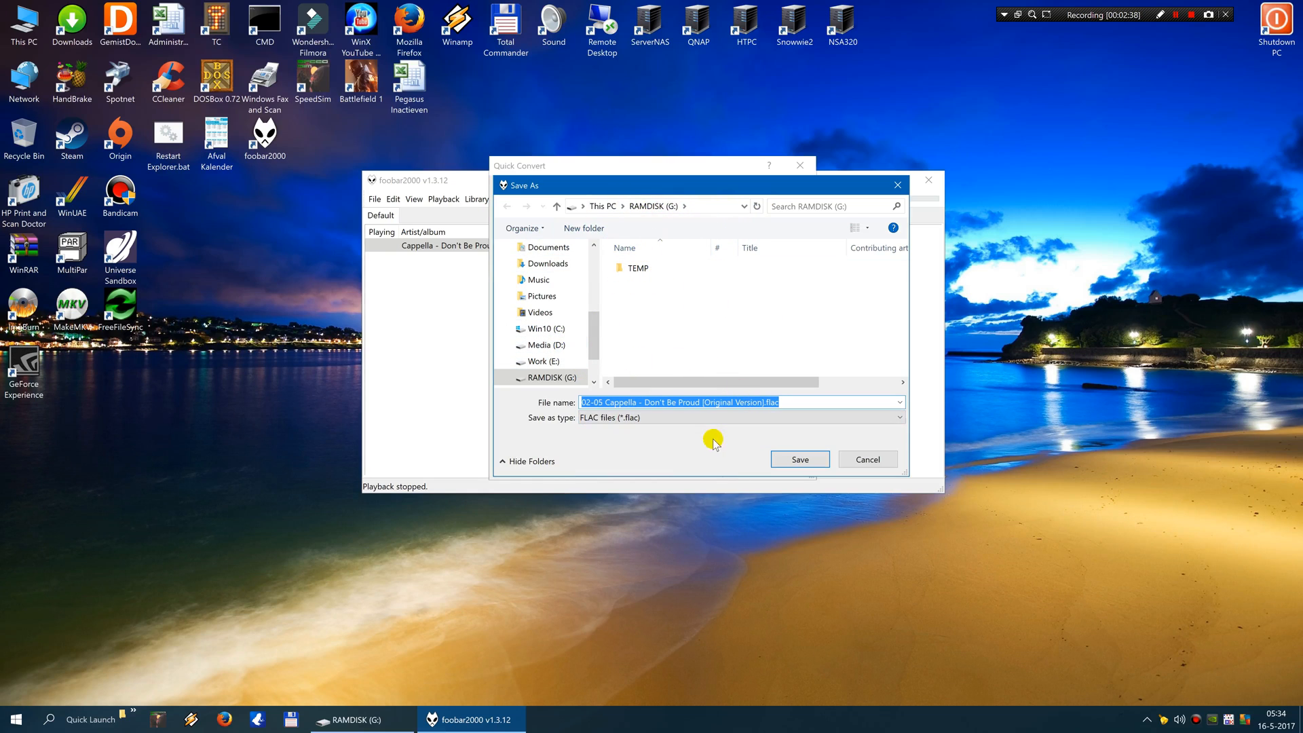
pyautogui.click(797, 459)
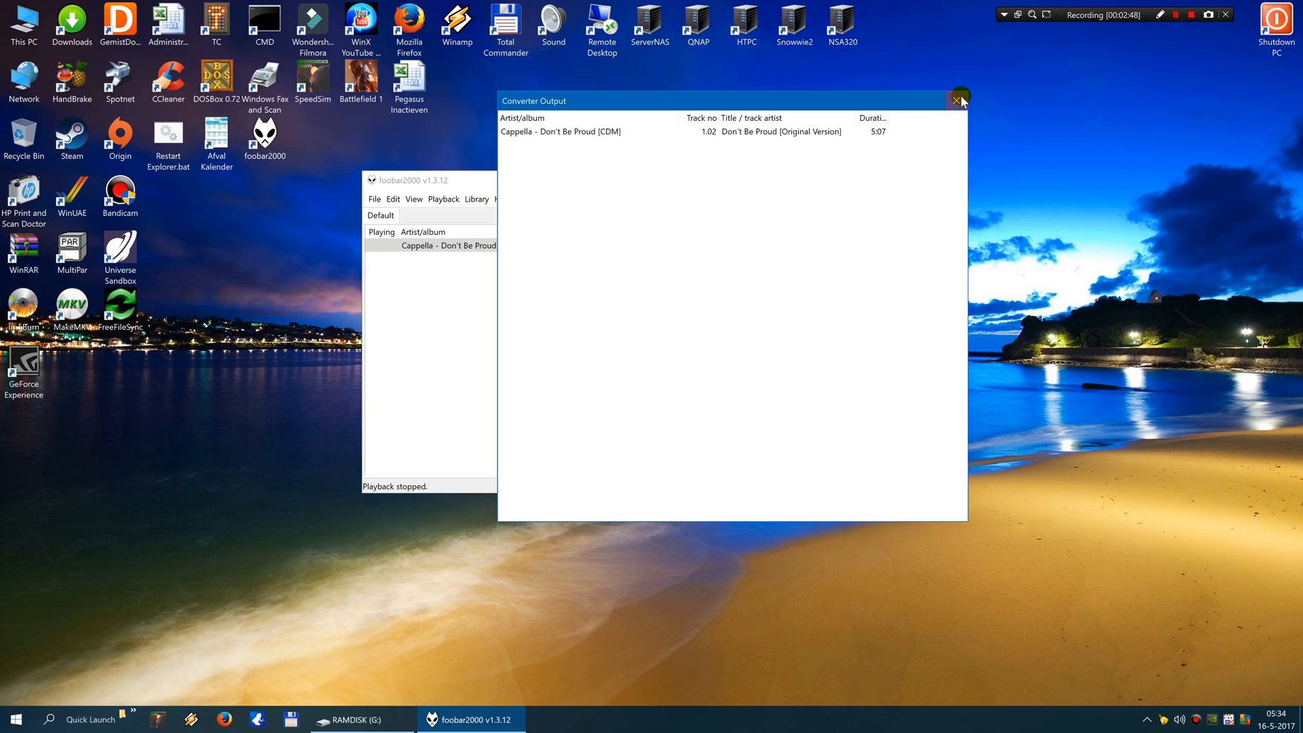
pyautogui.click(958, 100)
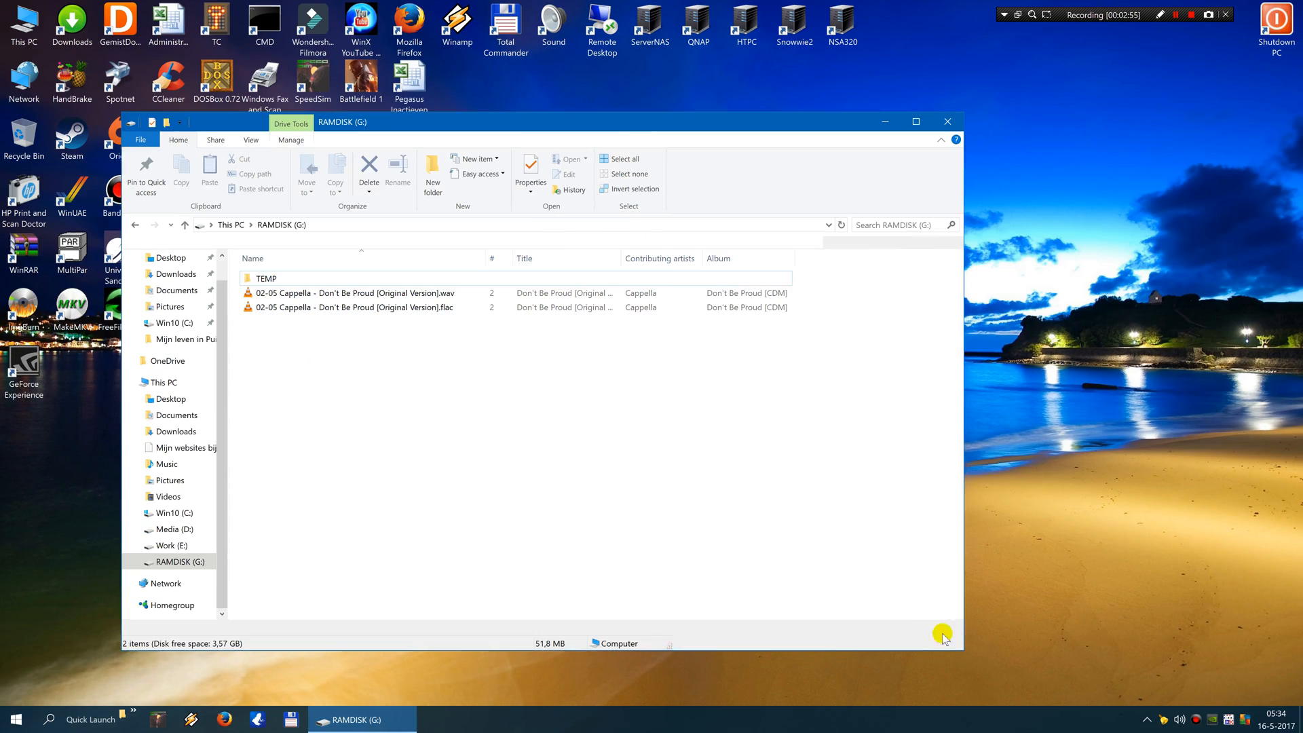
# Restore the RAMDISK (G:) Explorer window to see the matching WAV and FLAC files
pyautogui.click(251, 140)
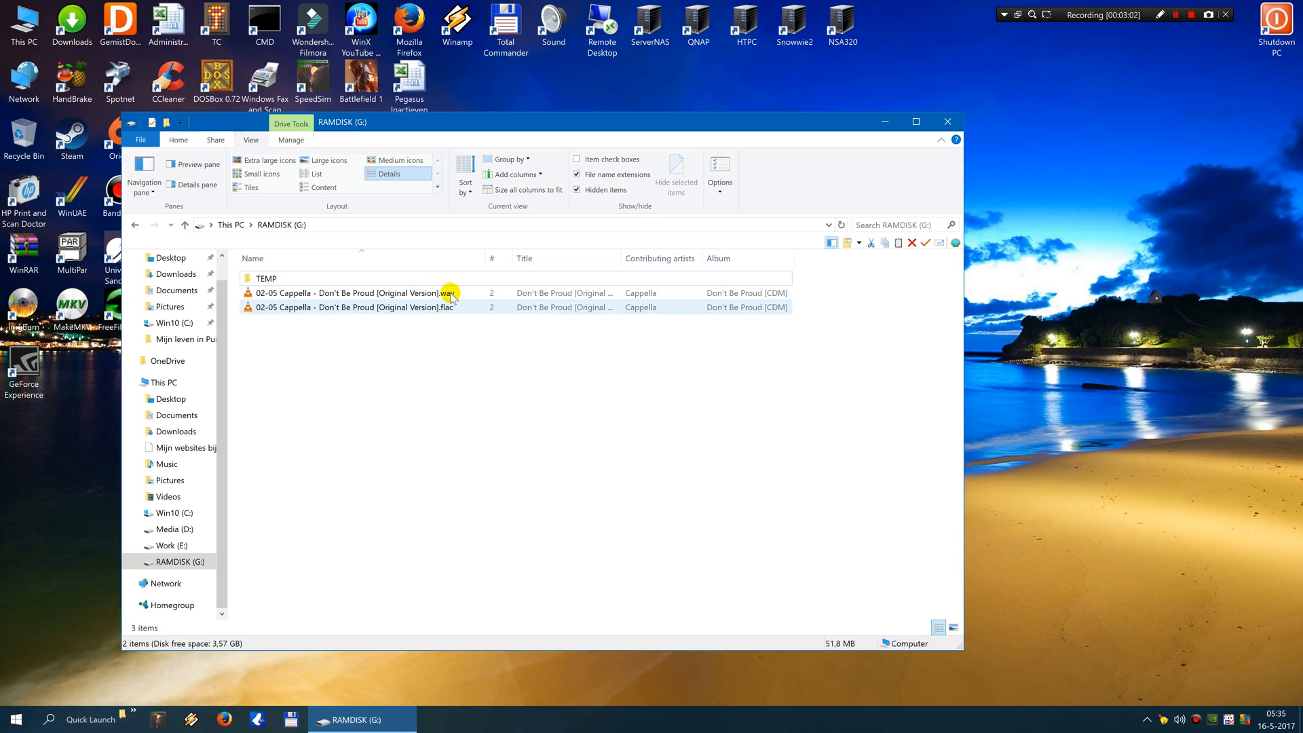
pyautogui.moveTo(452, 292)
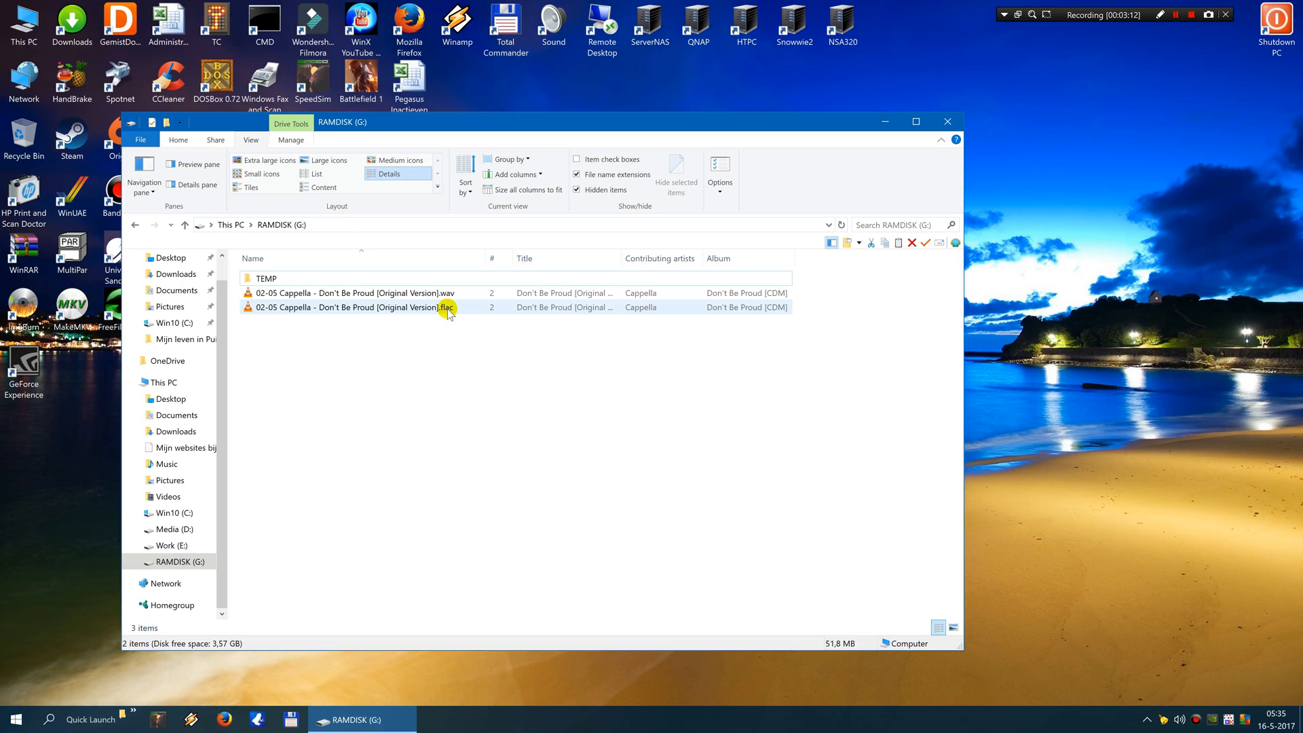
pyautogui.moveTo(448, 311)
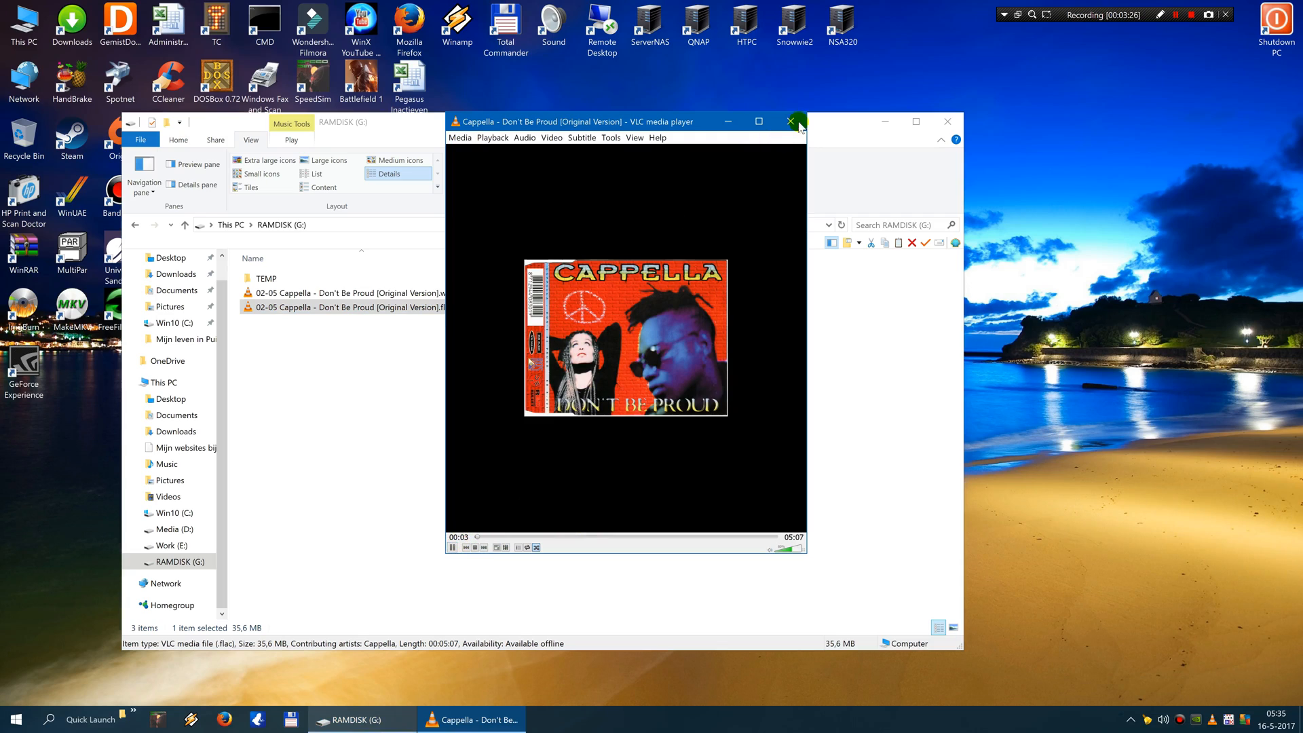
# Close VLC after confirming the Cappella FLAC plays with its cover art
pyautogui.click(790, 121)
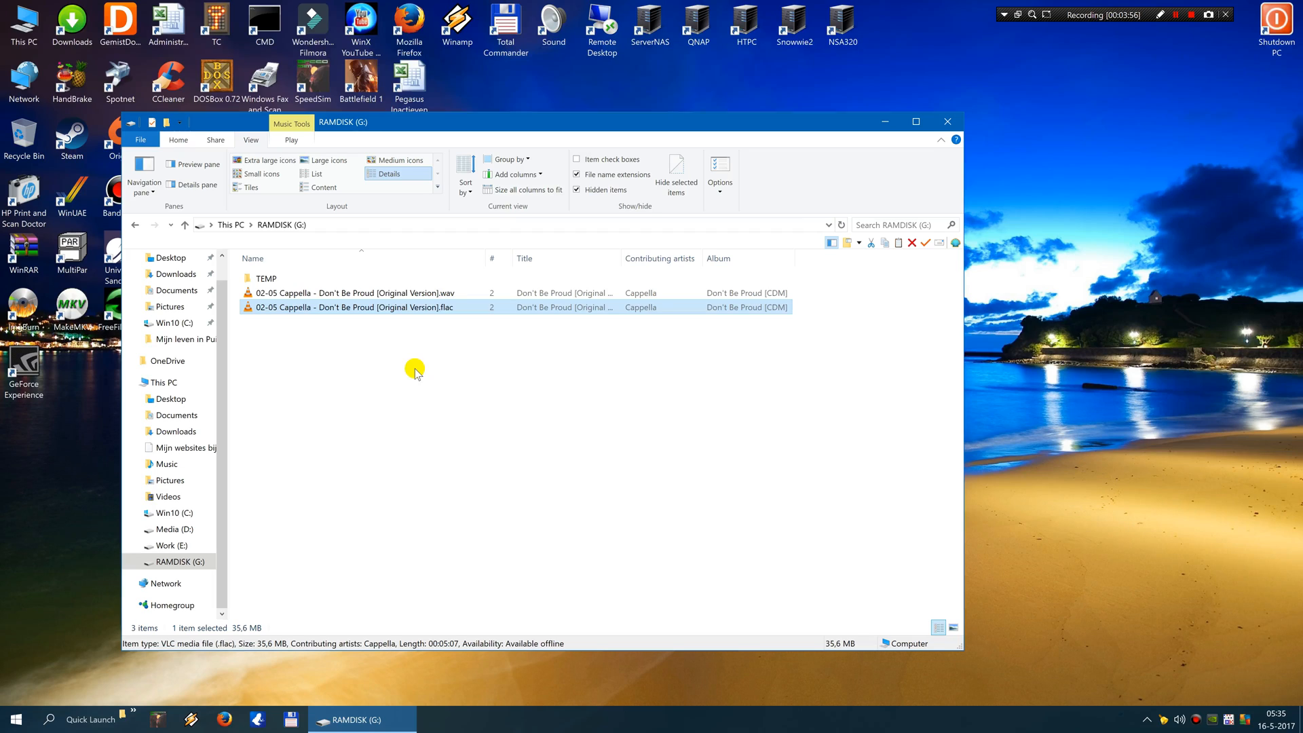
pyautogui.moveTo(414, 345)
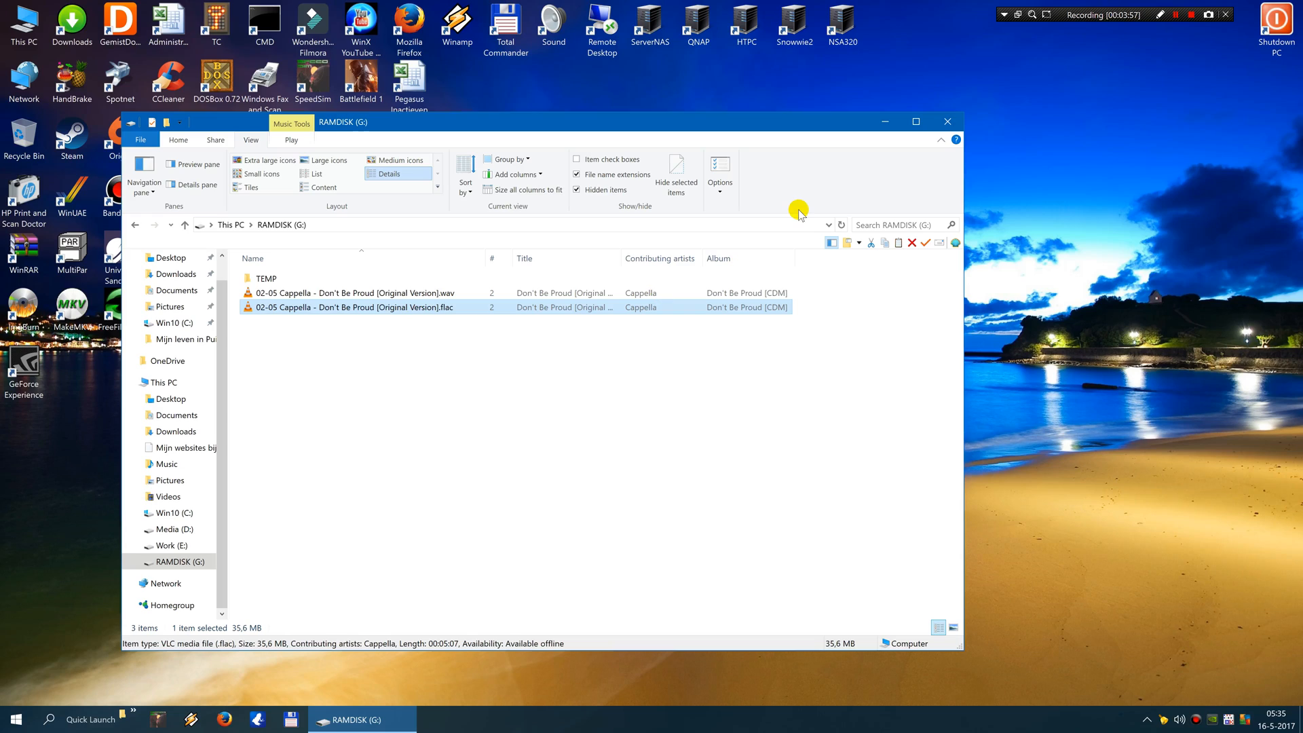
pyautogui.moveTo(841, 137)
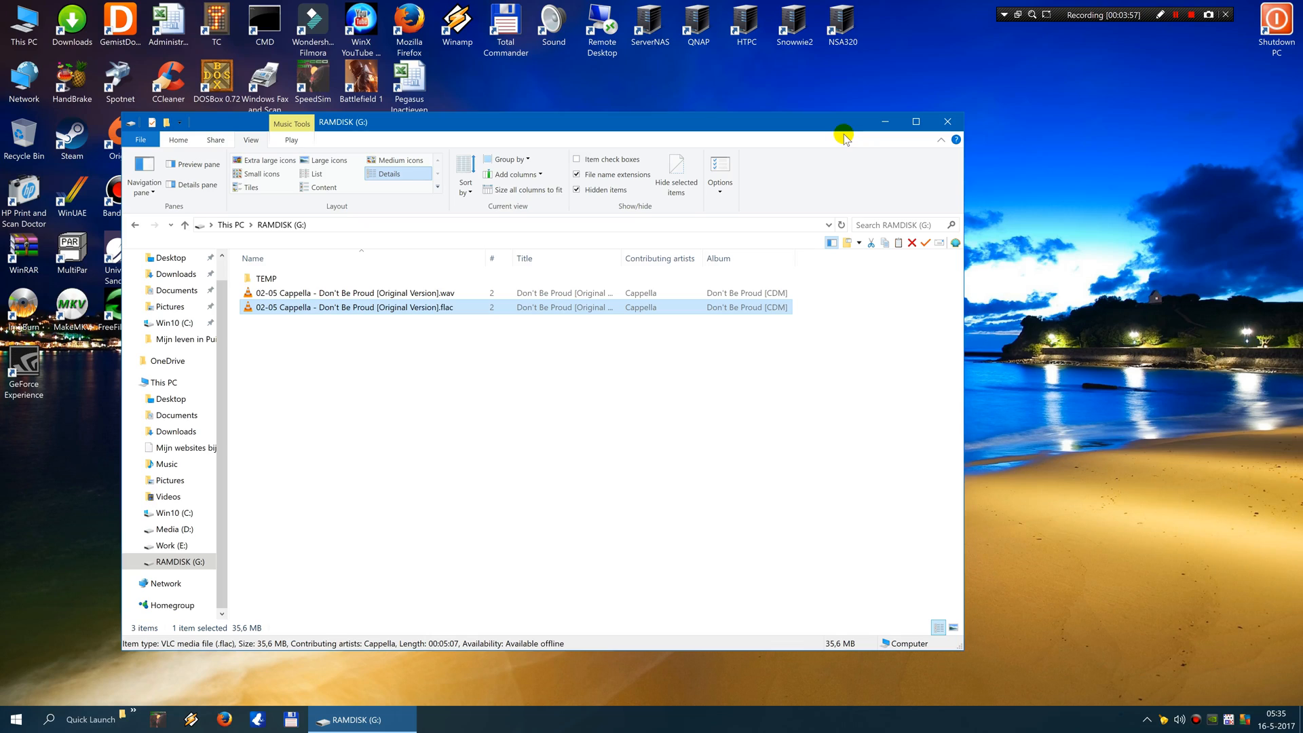
pyautogui.moveTo(865, 112)
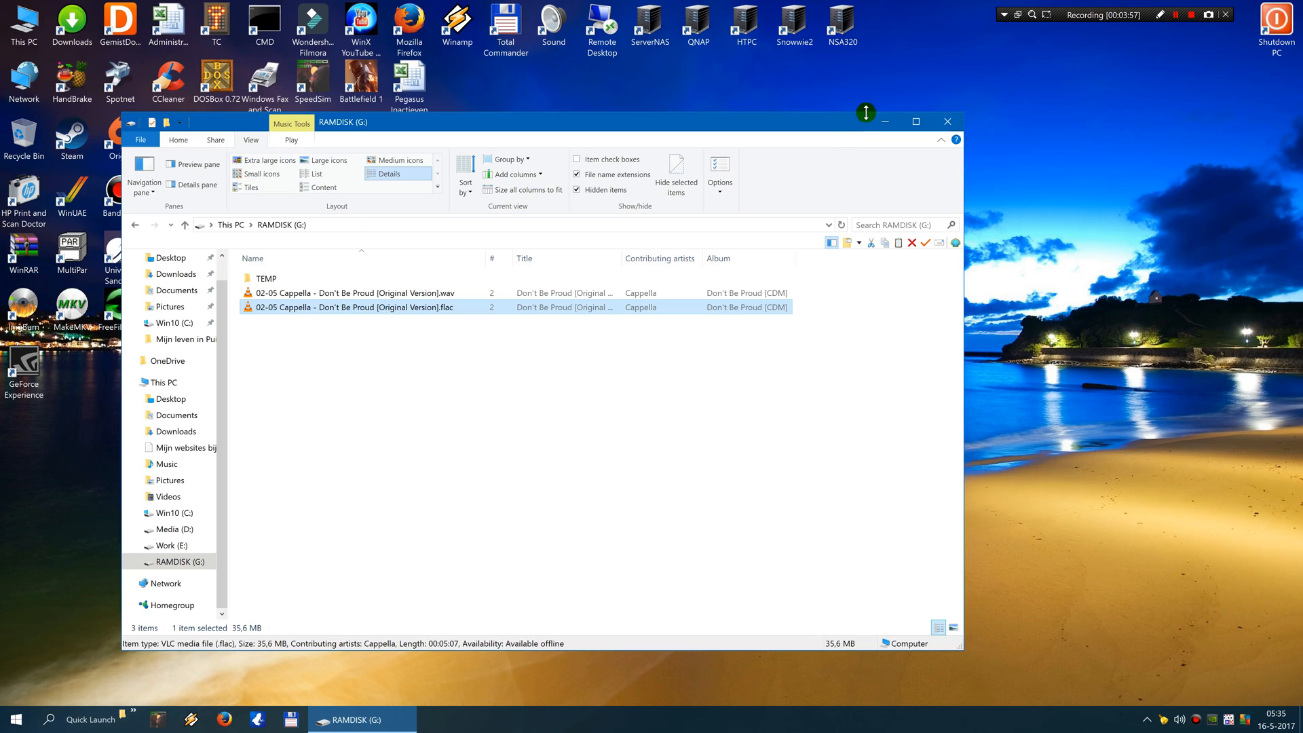
pyautogui.moveTo(912, 108)
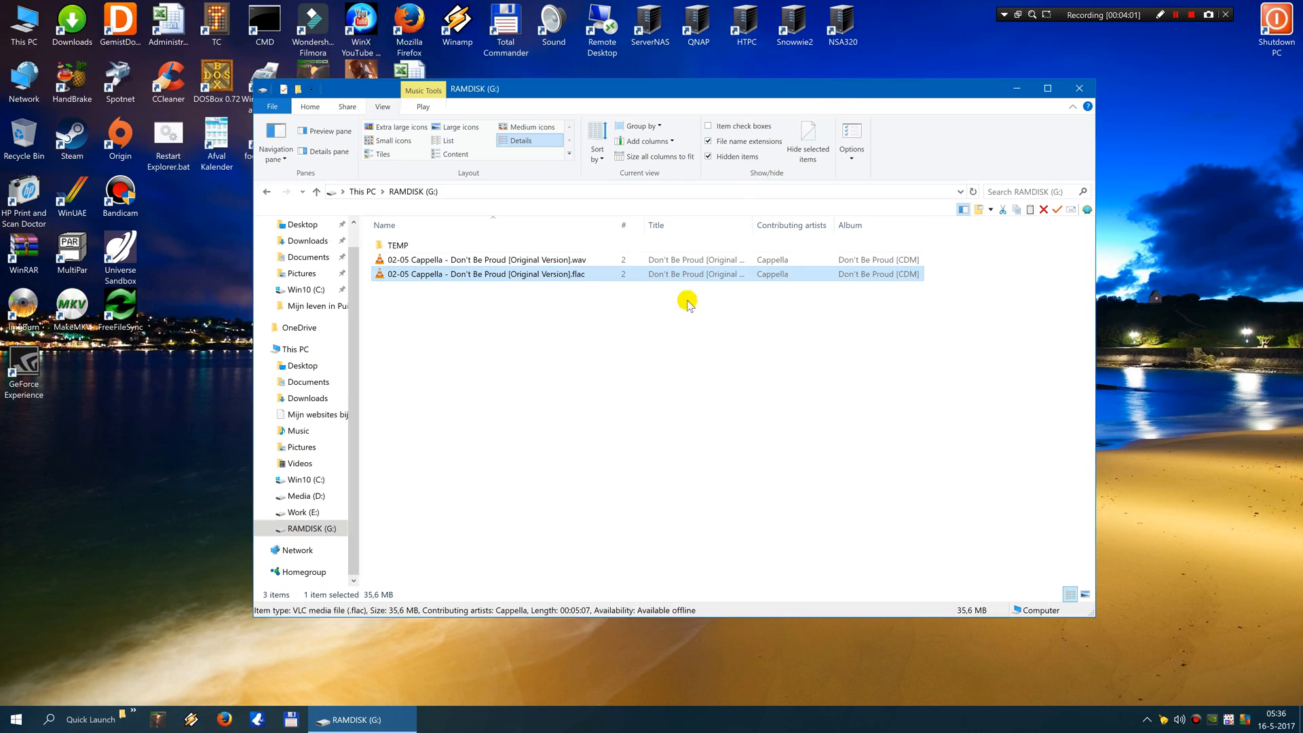
# Deselect the files, check the RAM disk's status bar totals, and launch Winamp
pyautogui.click(598, 315)
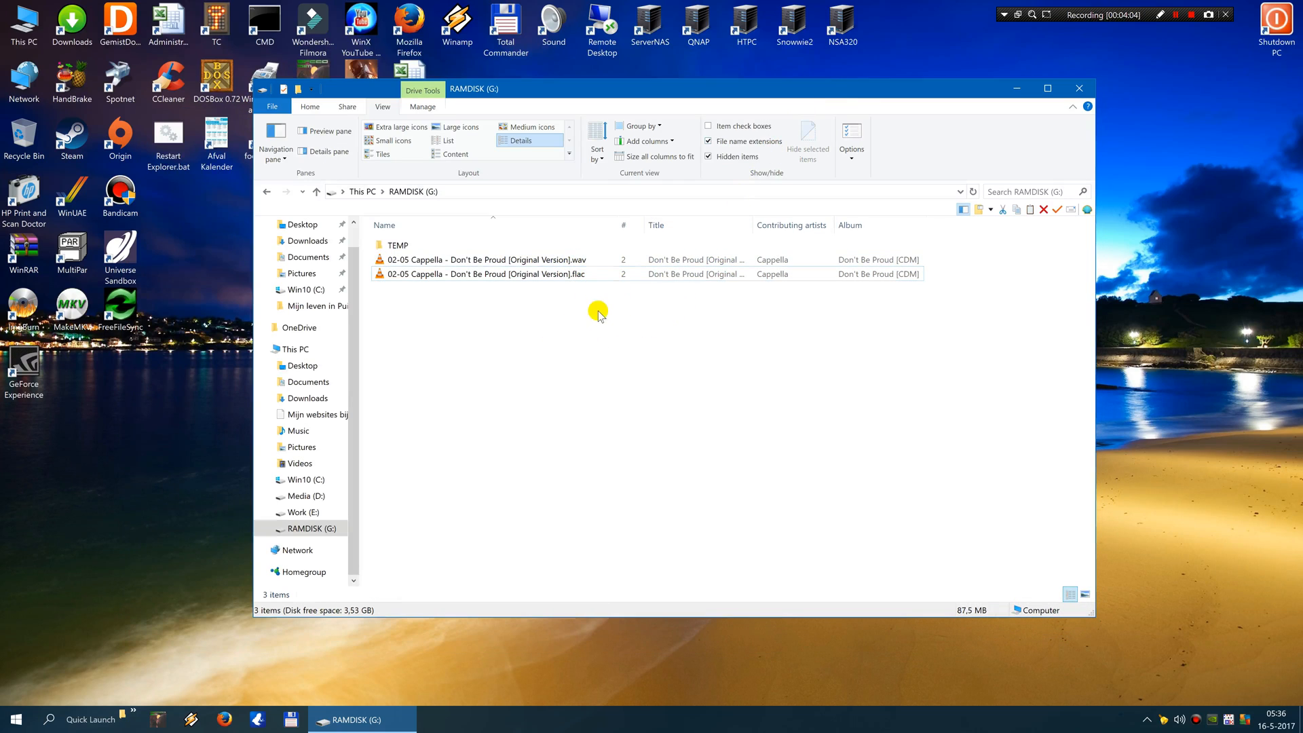
pyautogui.click(481, 273)
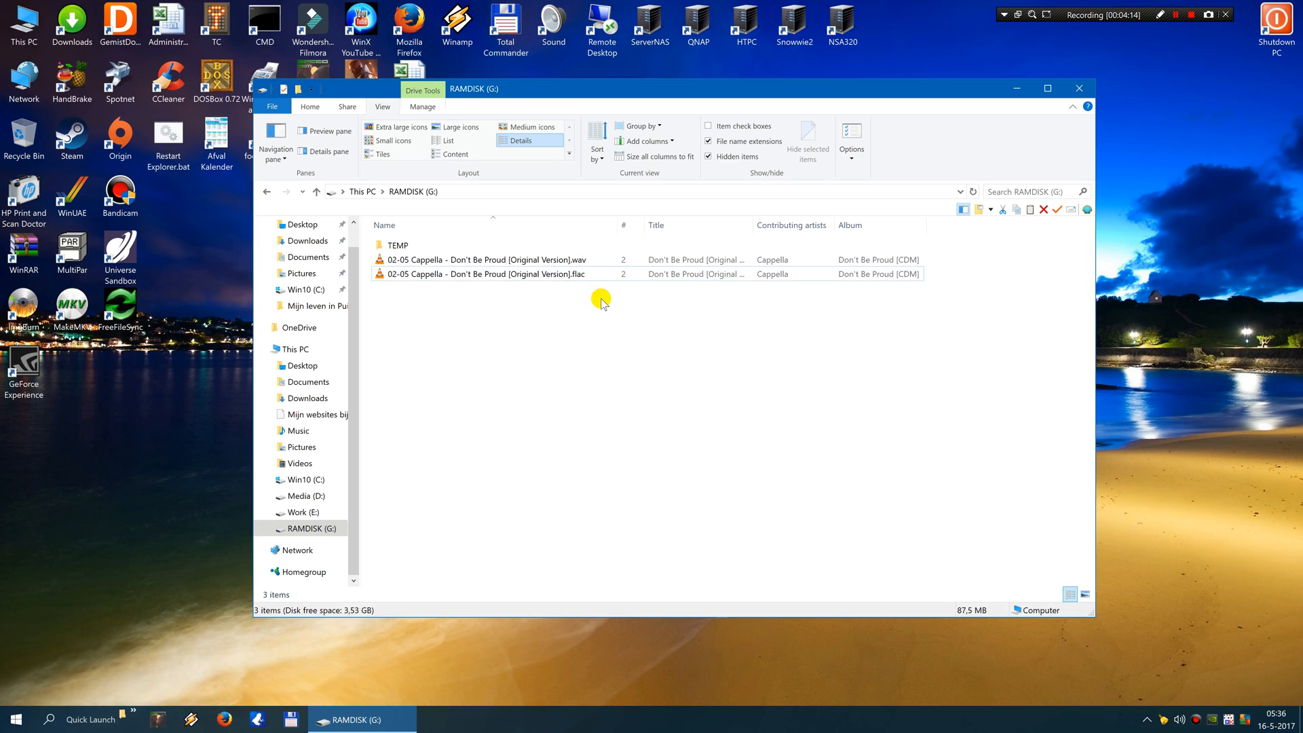
pyautogui.moveTo(585, 278)
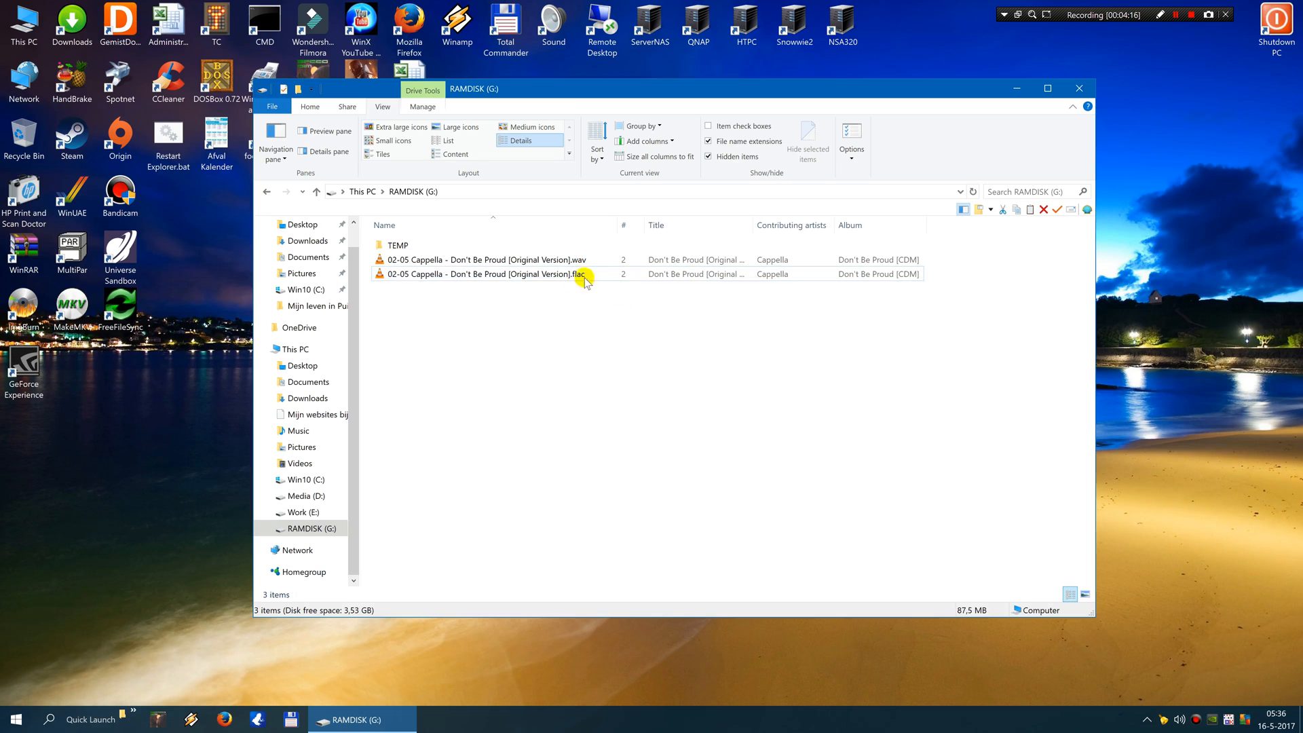
pyautogui.click(485, 259)
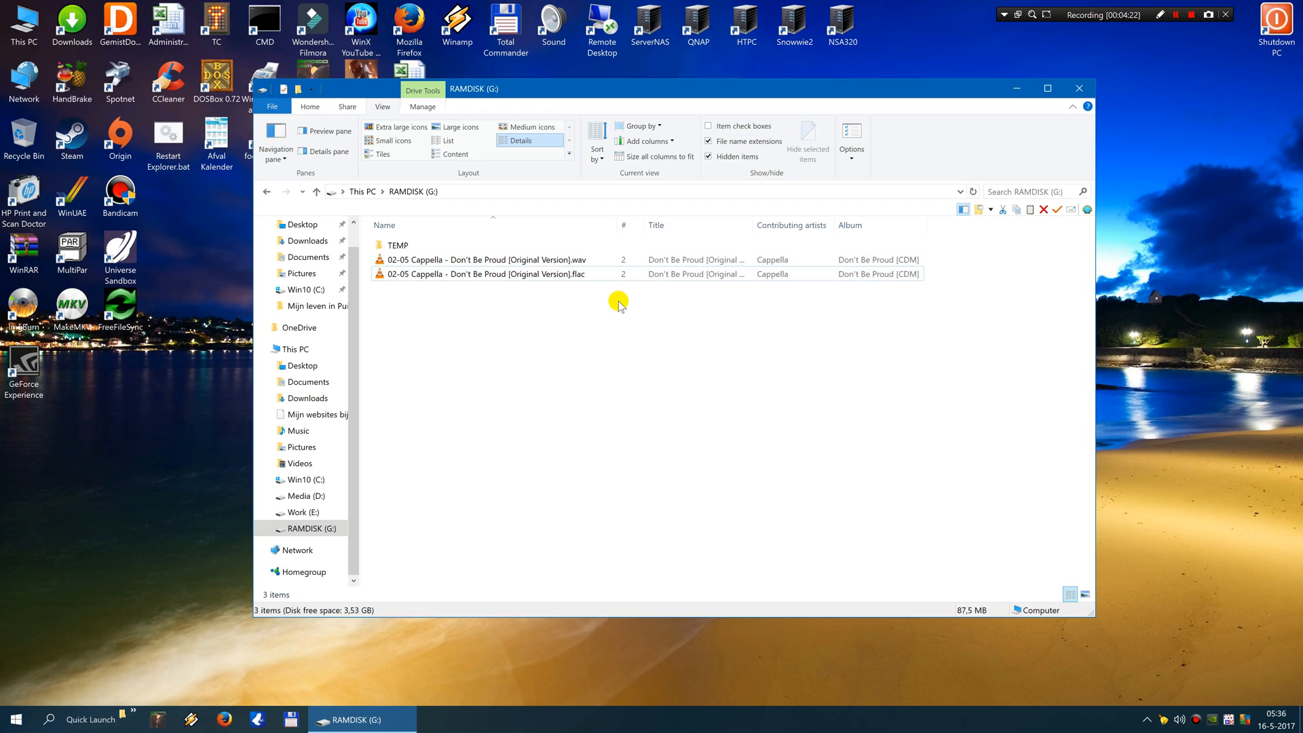
pyautogui.moveTo(812, 298)
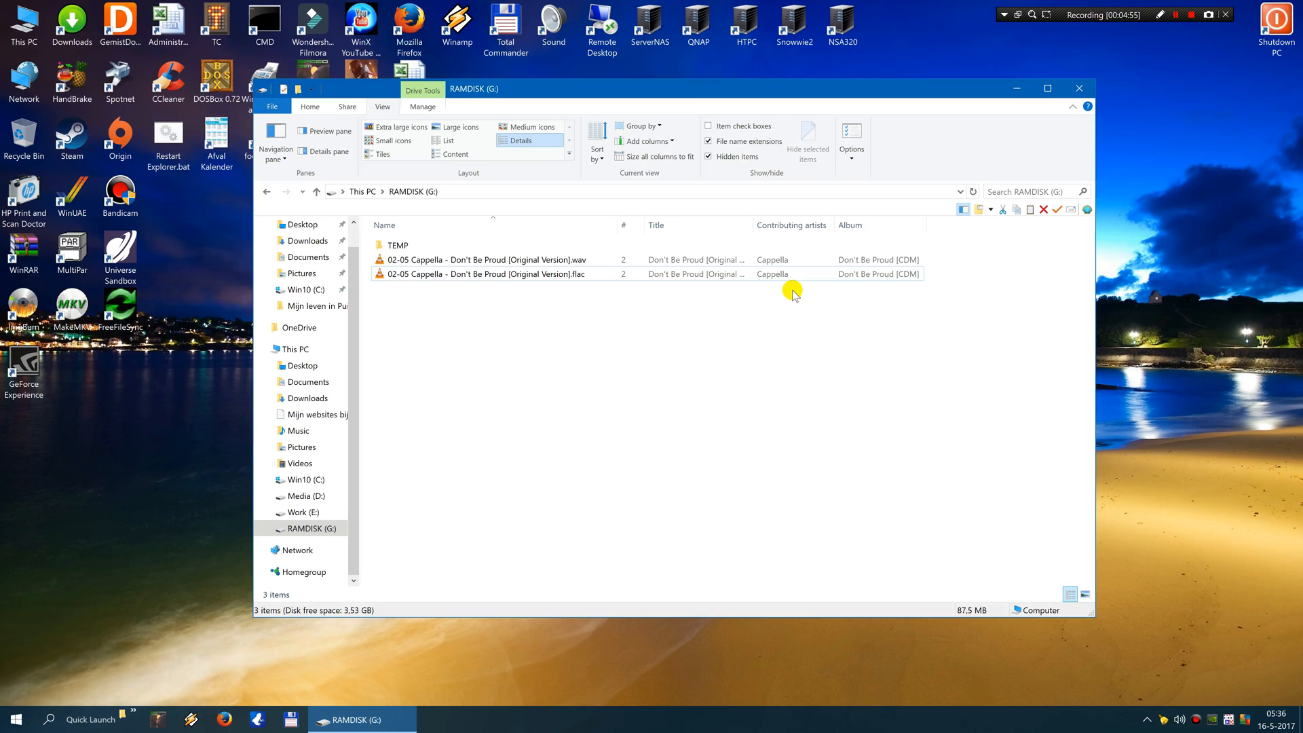
pyautogui.moveTo(705, 273)
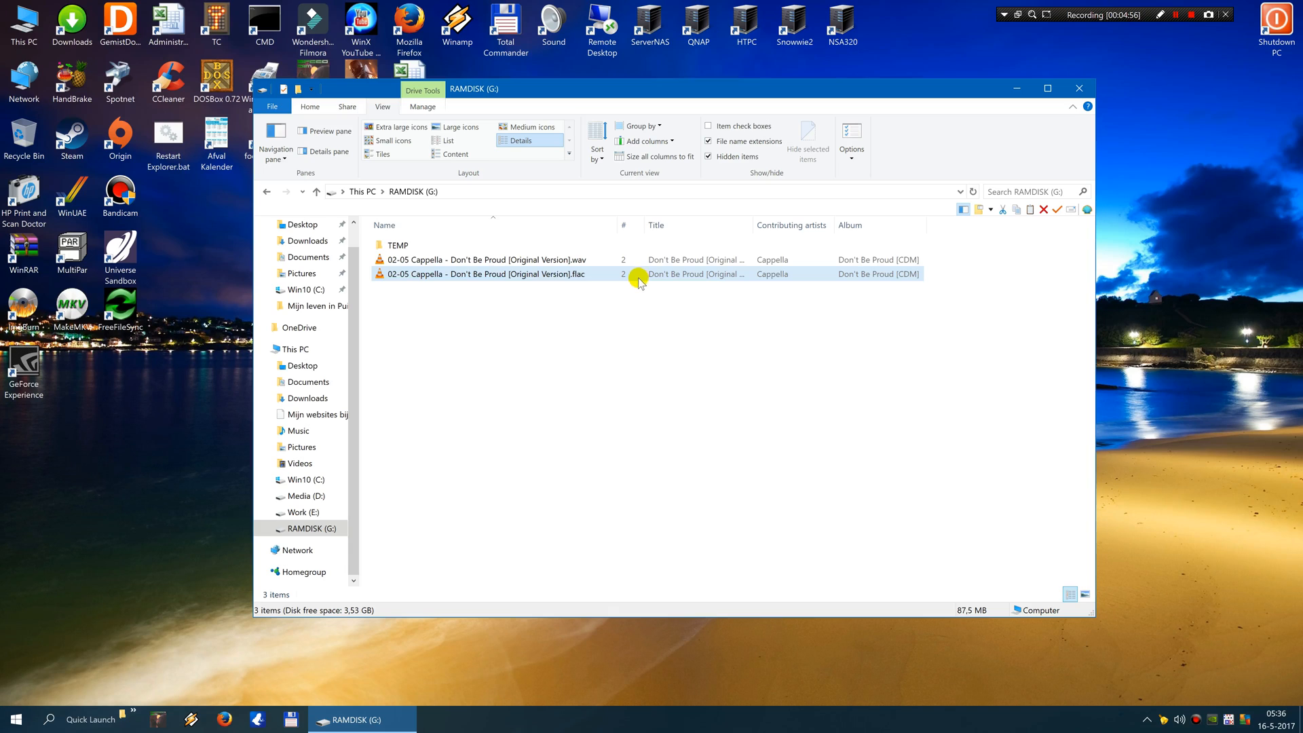
pyautogui.moveTo(571, 273)
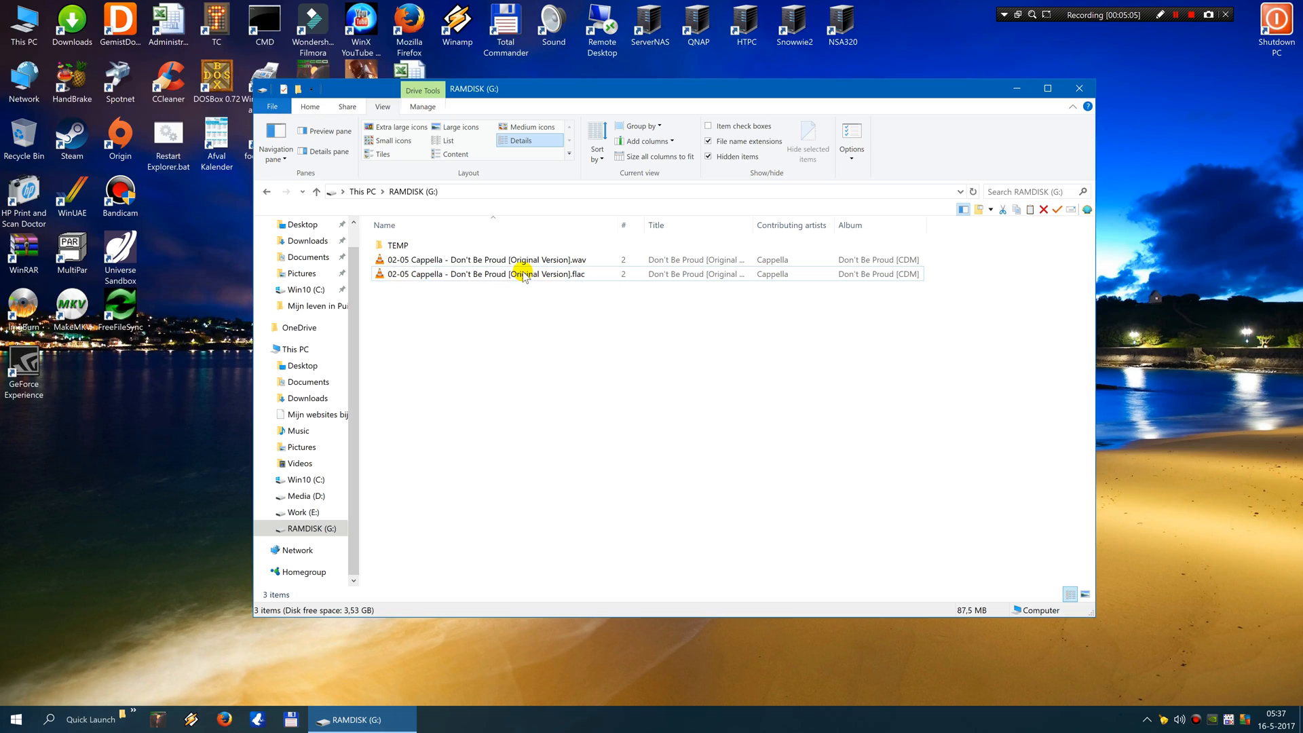
pyautogui.moveTo(249, 287)
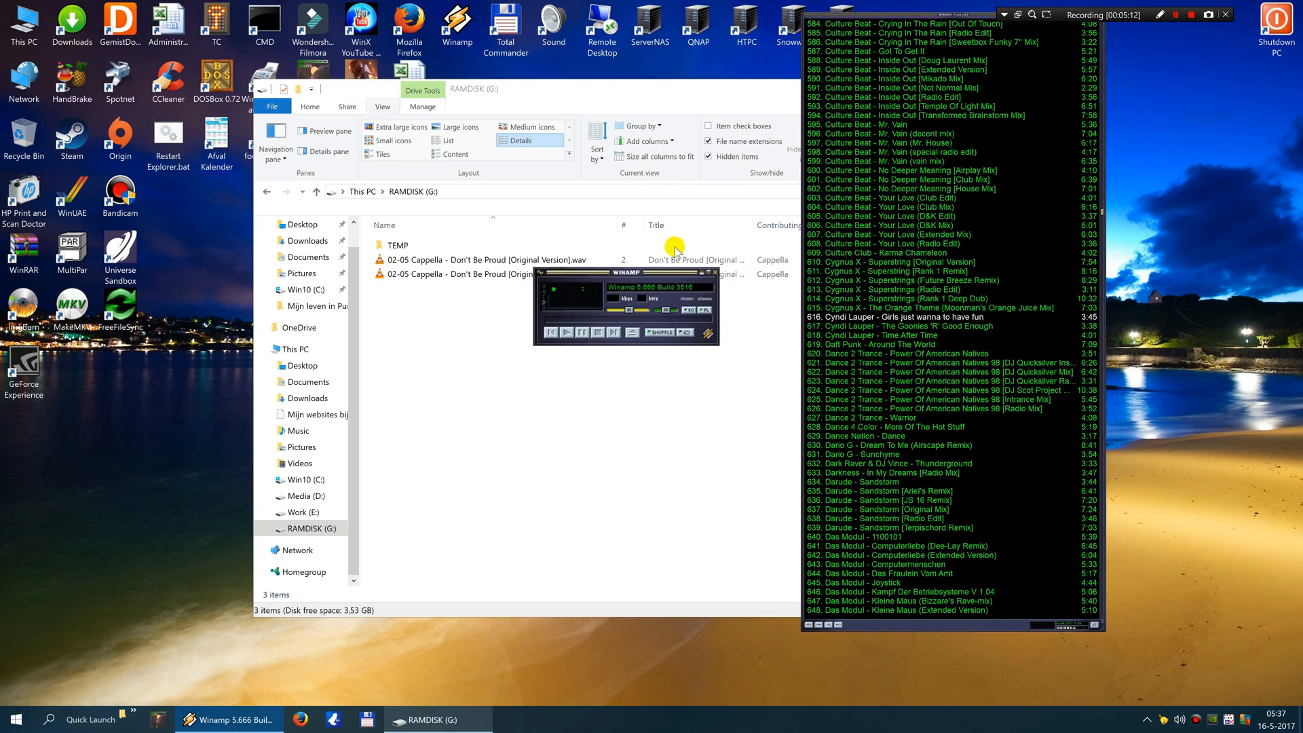
# Drag Winamp and its playlist left beside the folder, then scroll the playlist
pyautogui.moveTo(627, 274); pyautogui.dragTo(433, 228)
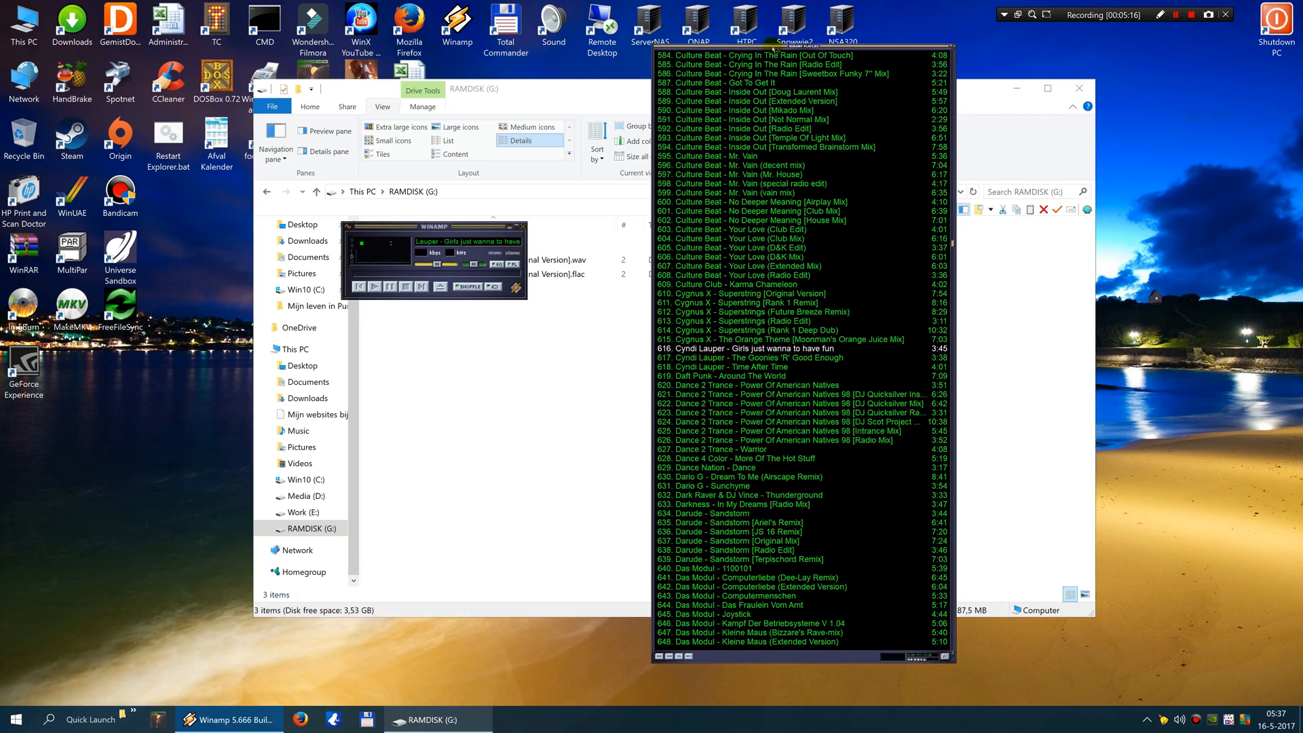
pyautogui.scroll(-3)
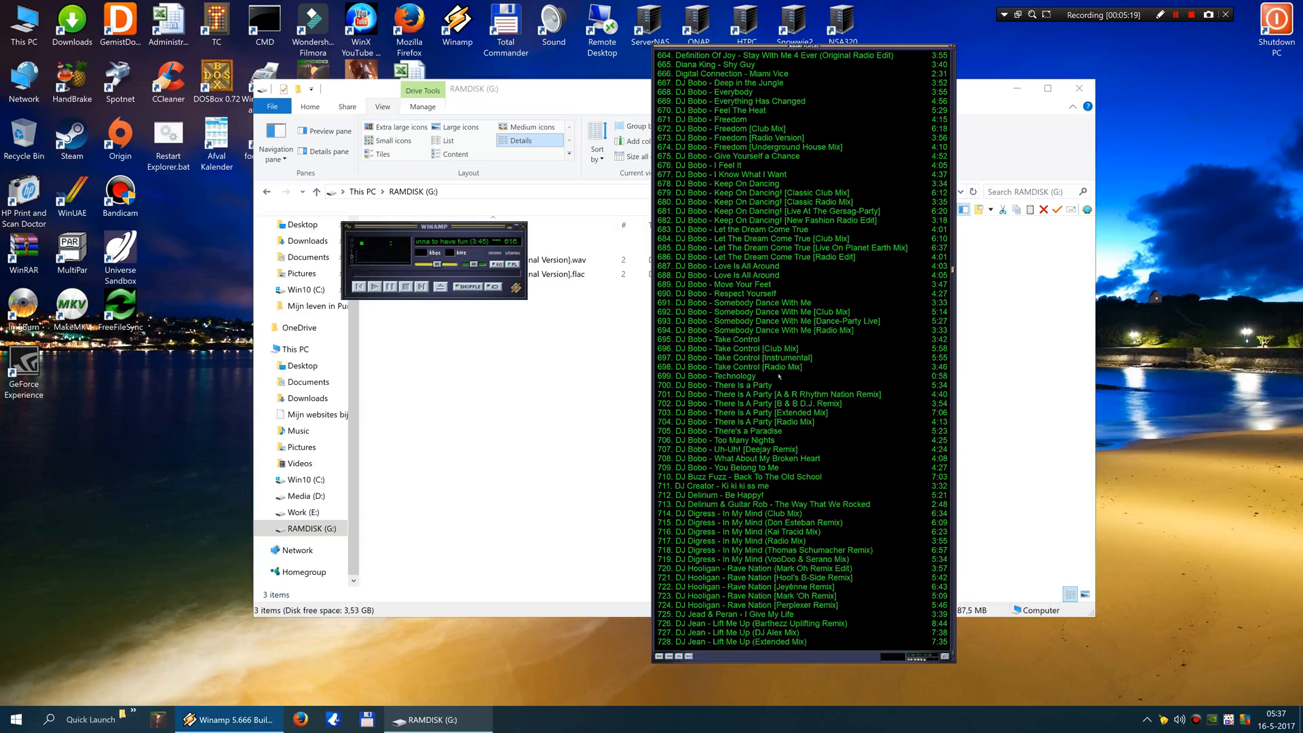
pyautogui.scroll(-3)
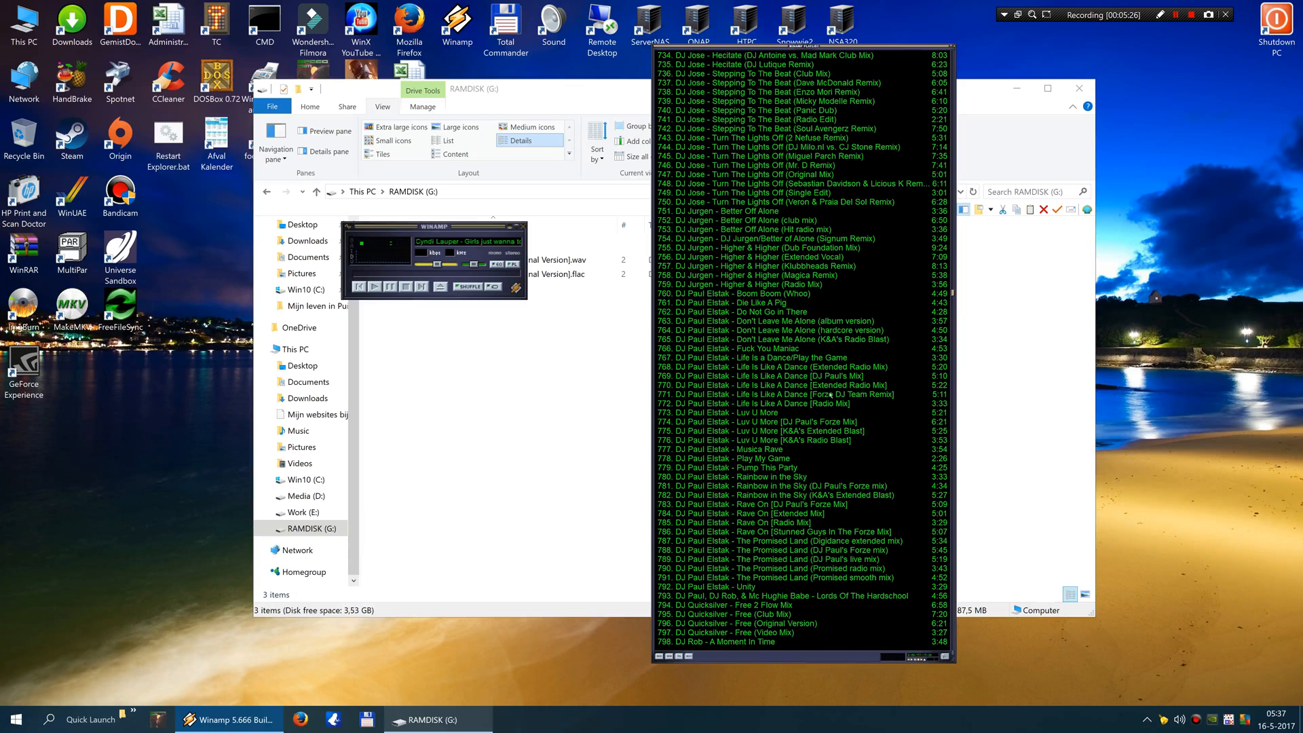
pyautogui.scroll(-3)
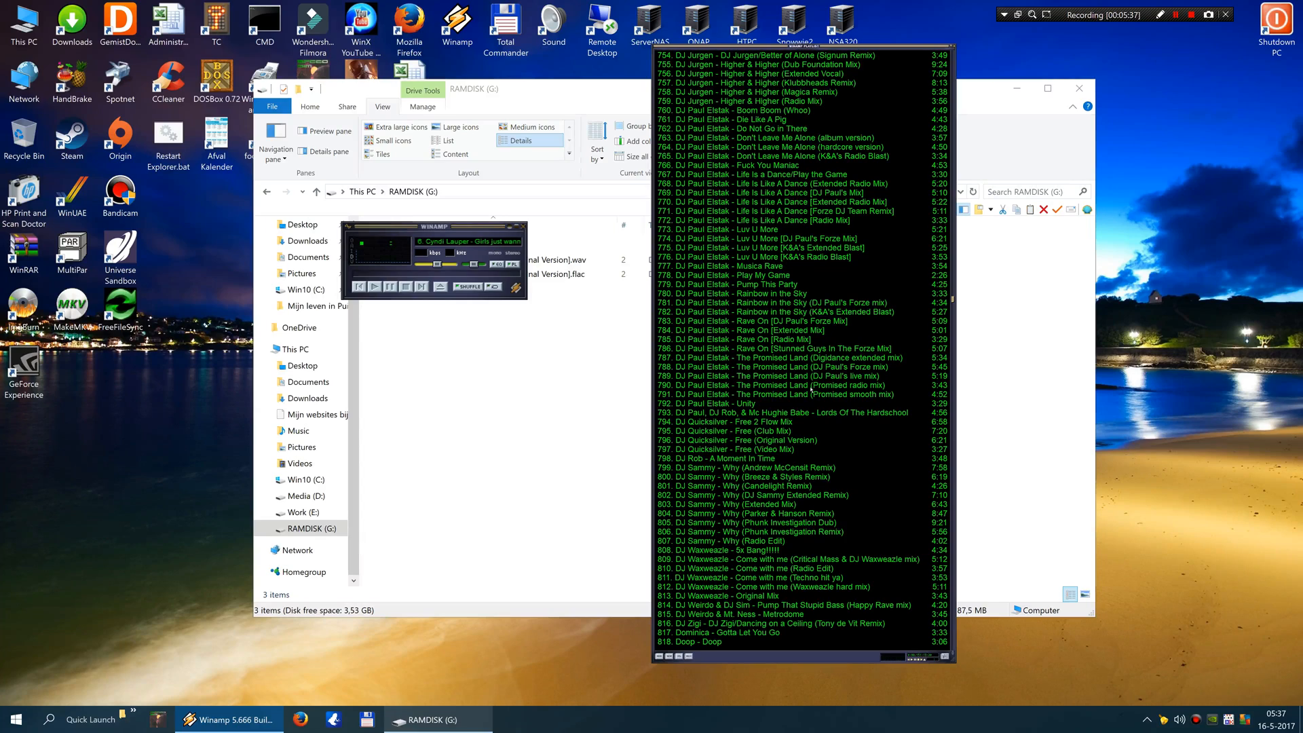
pyautogui.scroll(-3)
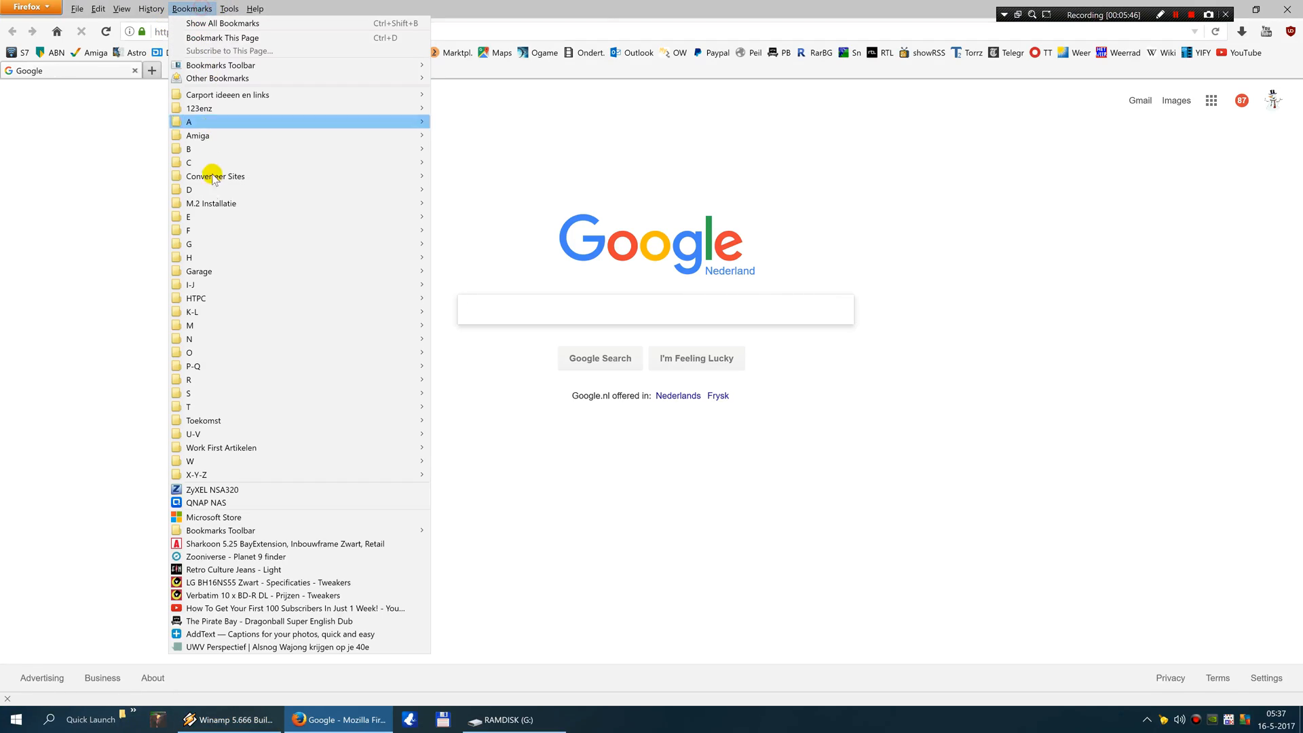
pyautogui.moveTo(192, 230)
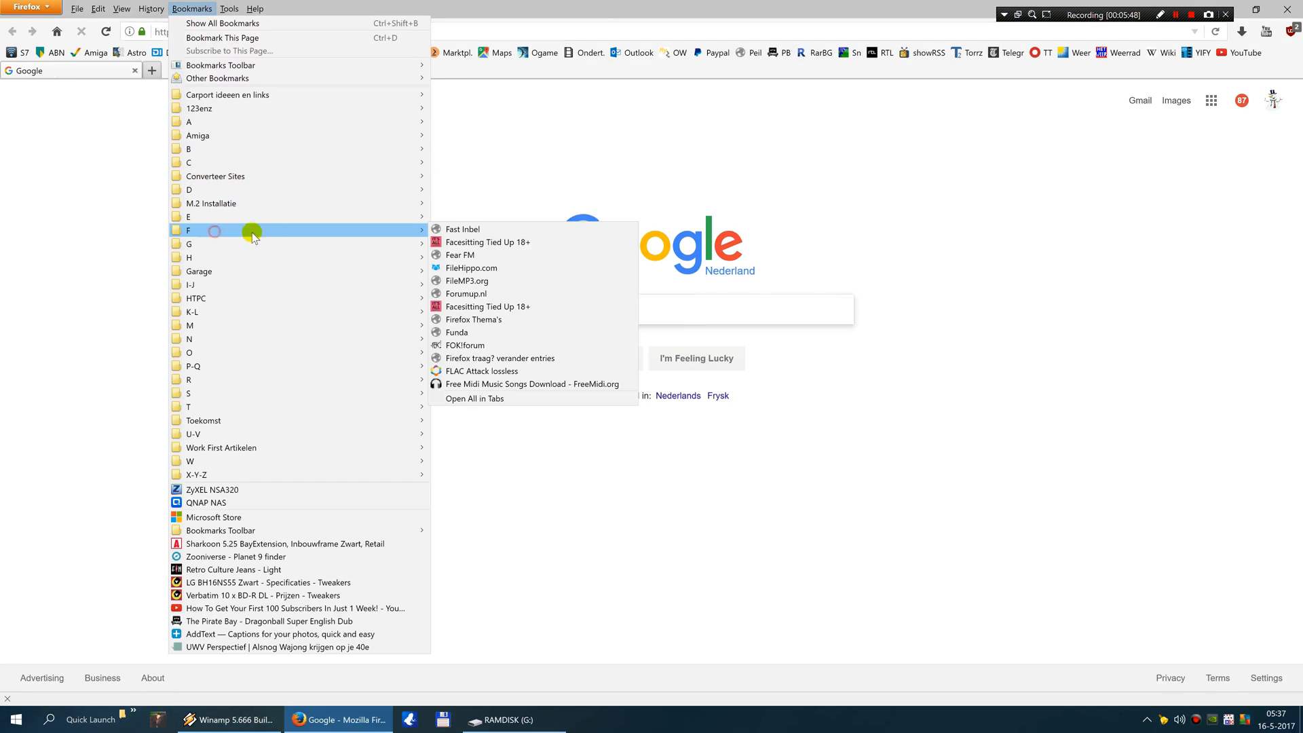
pyautogui.moveTo(346, 230)
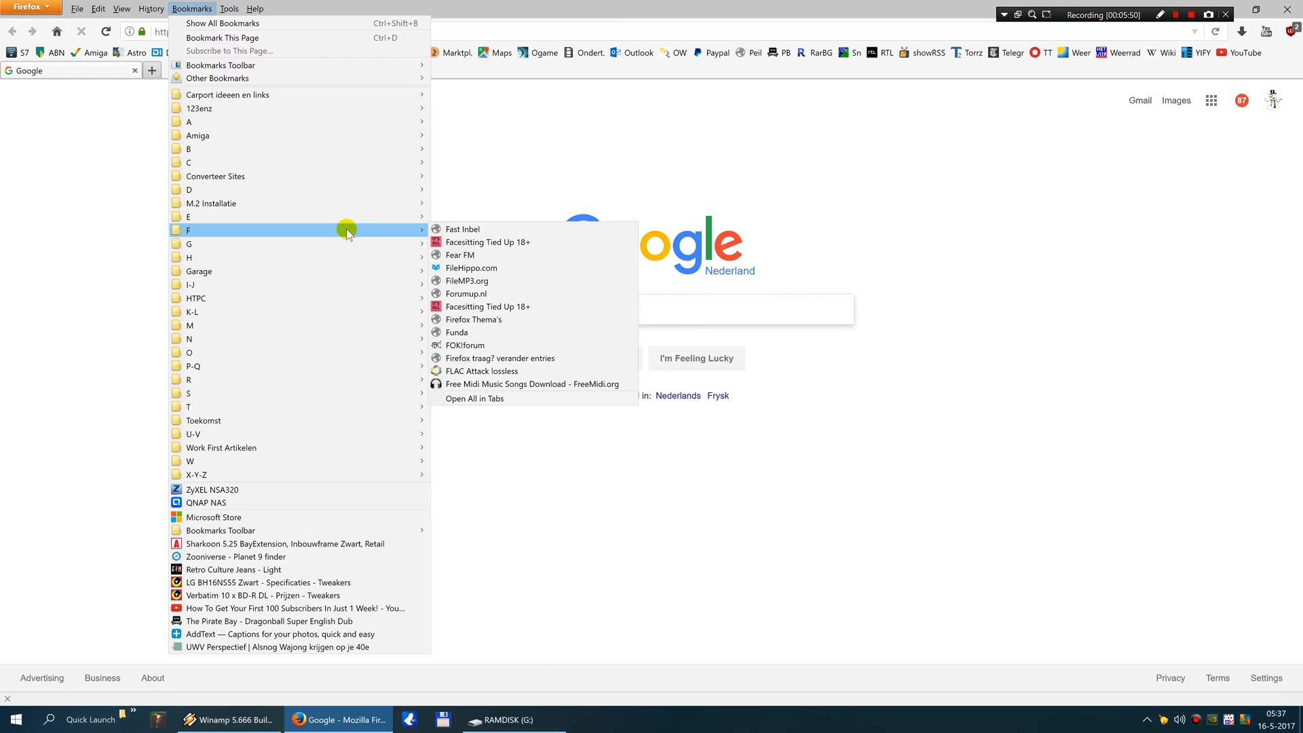
# Load the bookmarked FLAC Attack lossless homepage, browse recent releases, and open its Genres list
pyautogui.click(481, 370)
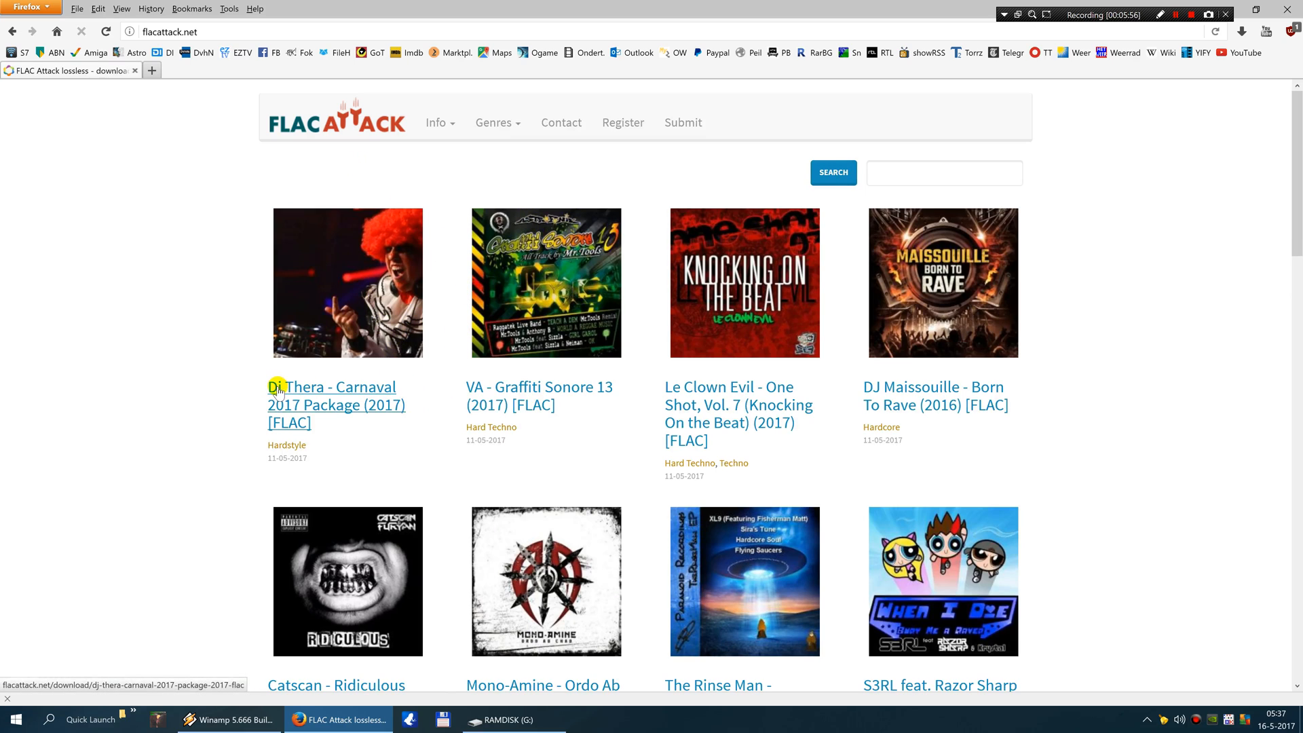
pyautogui.scroll(-3)
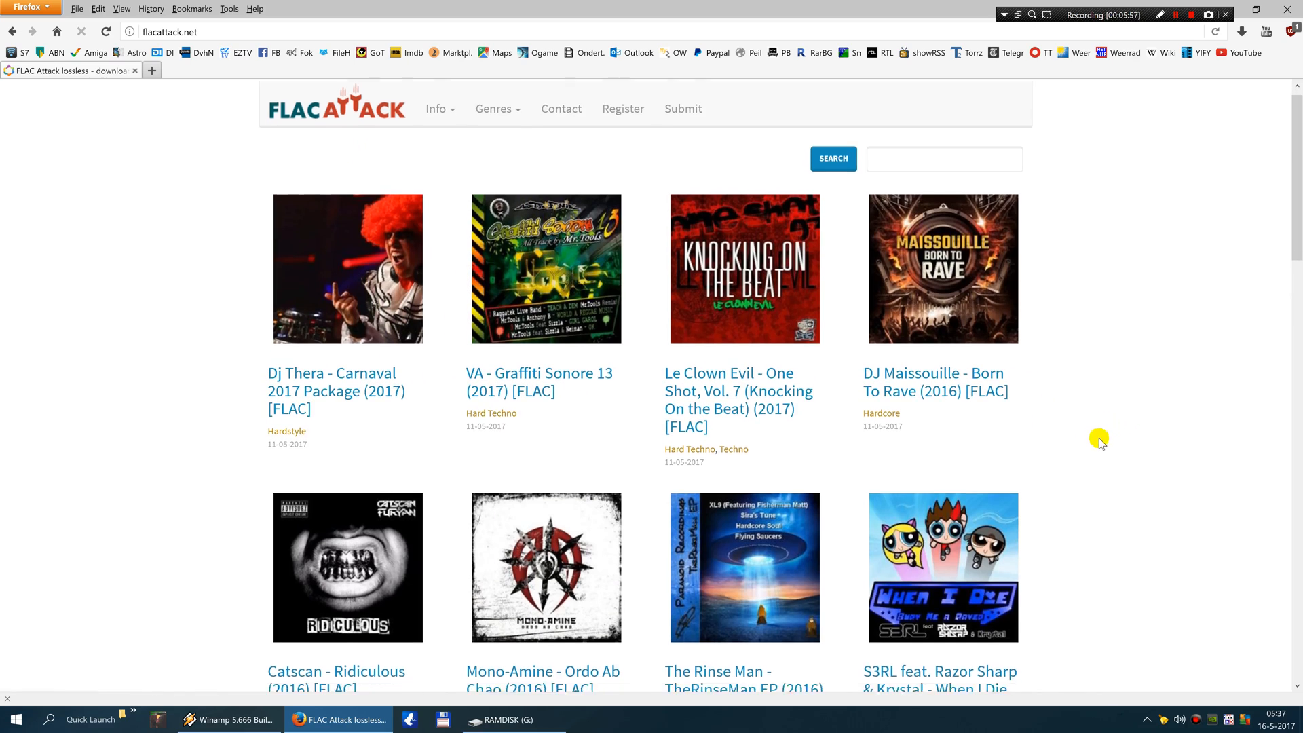
pyautogui.scroll(-3)
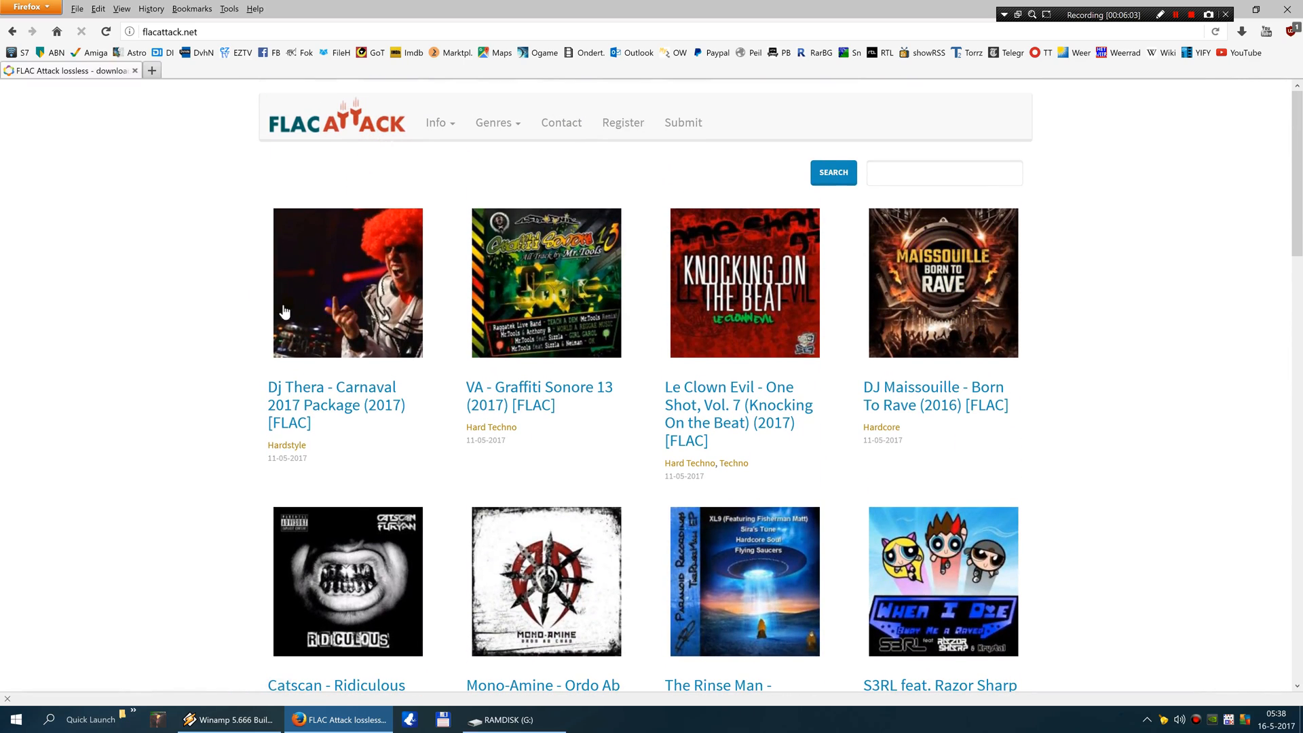
pyautogui.click(496, 122)
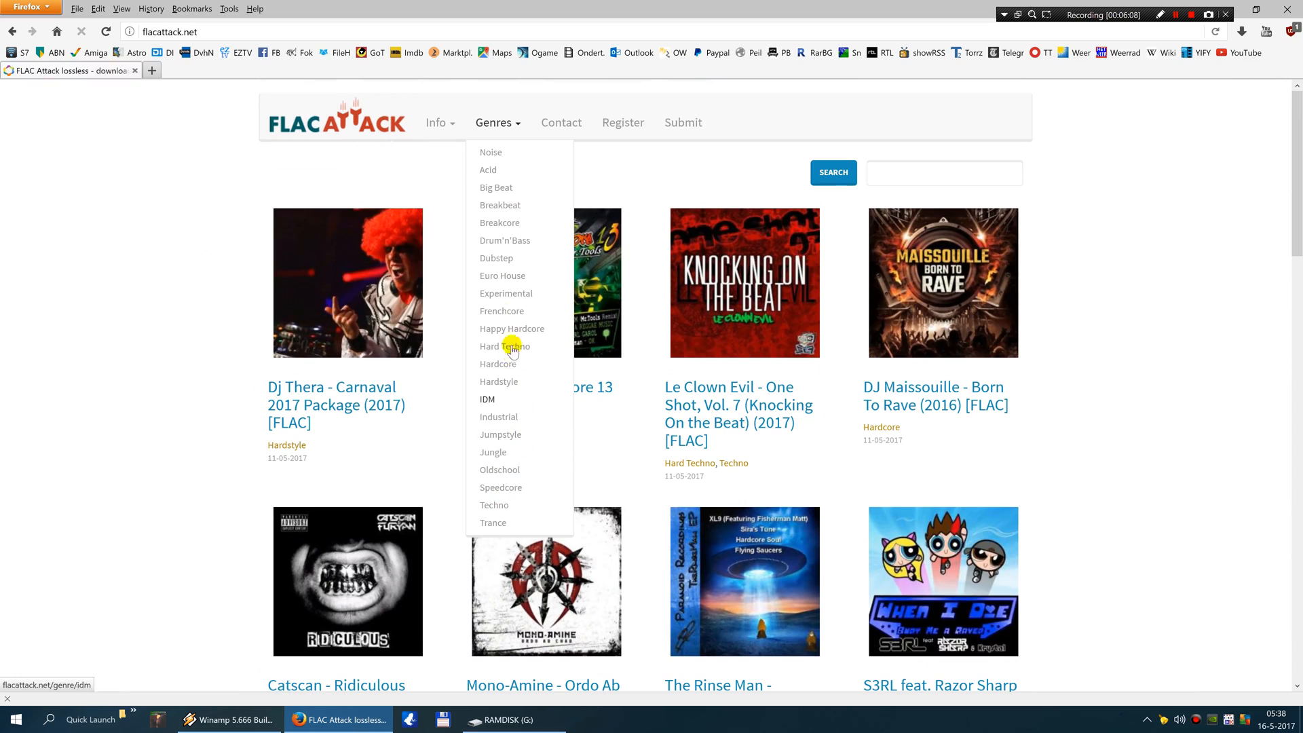
pyautogui.moveTo(522, 400)
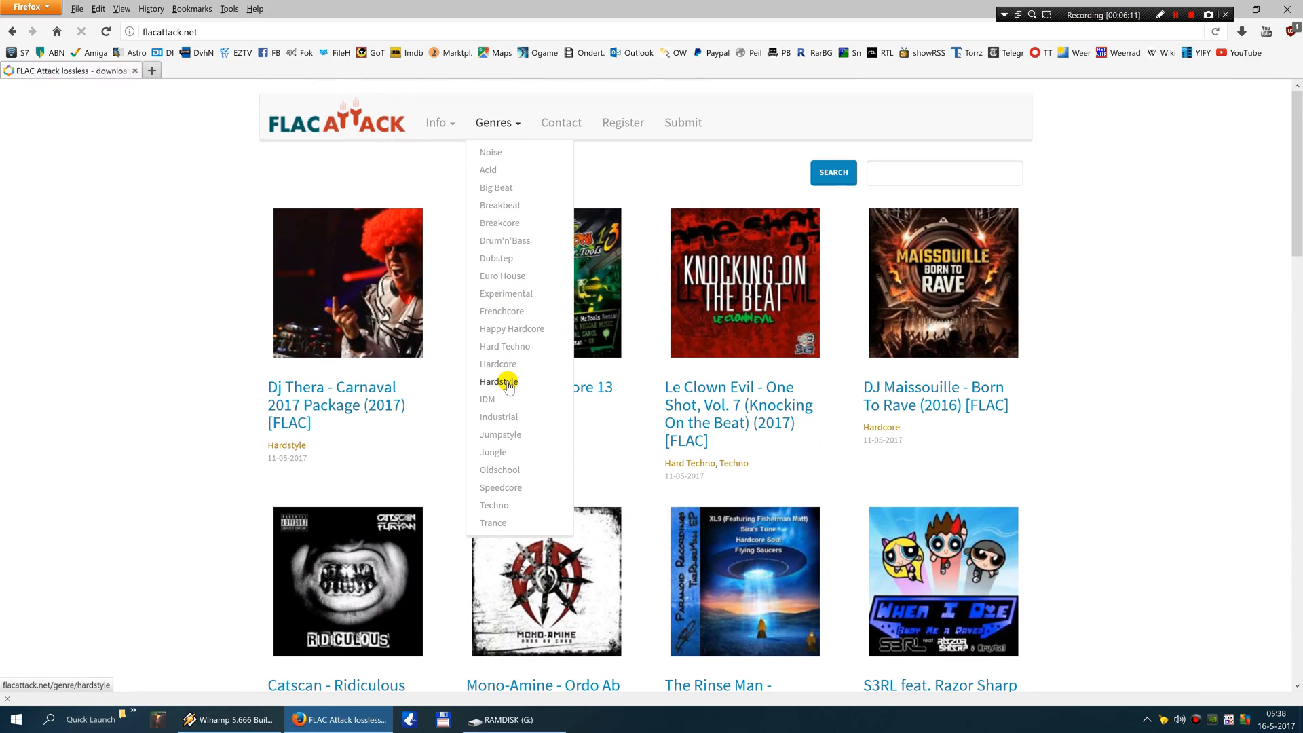
pyautogui.moveTo(504, 293)
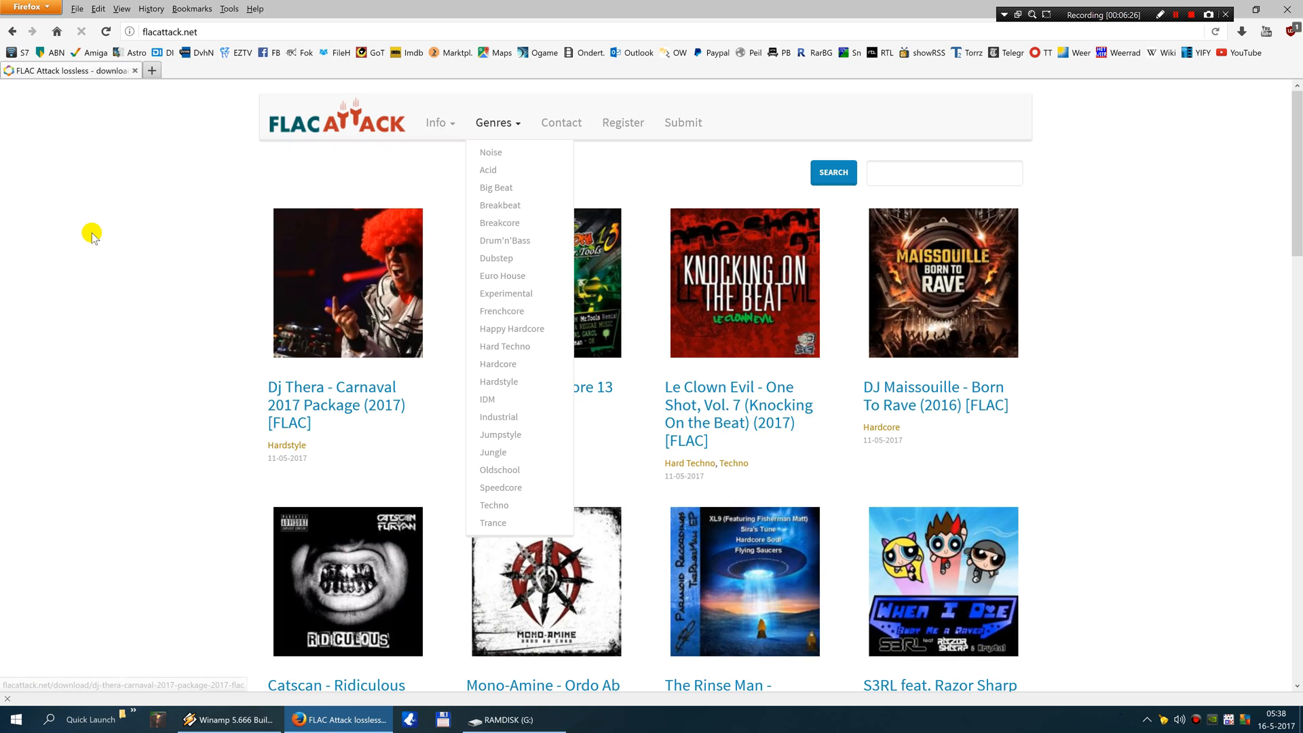
pyautogui.moveTo(94, 241)
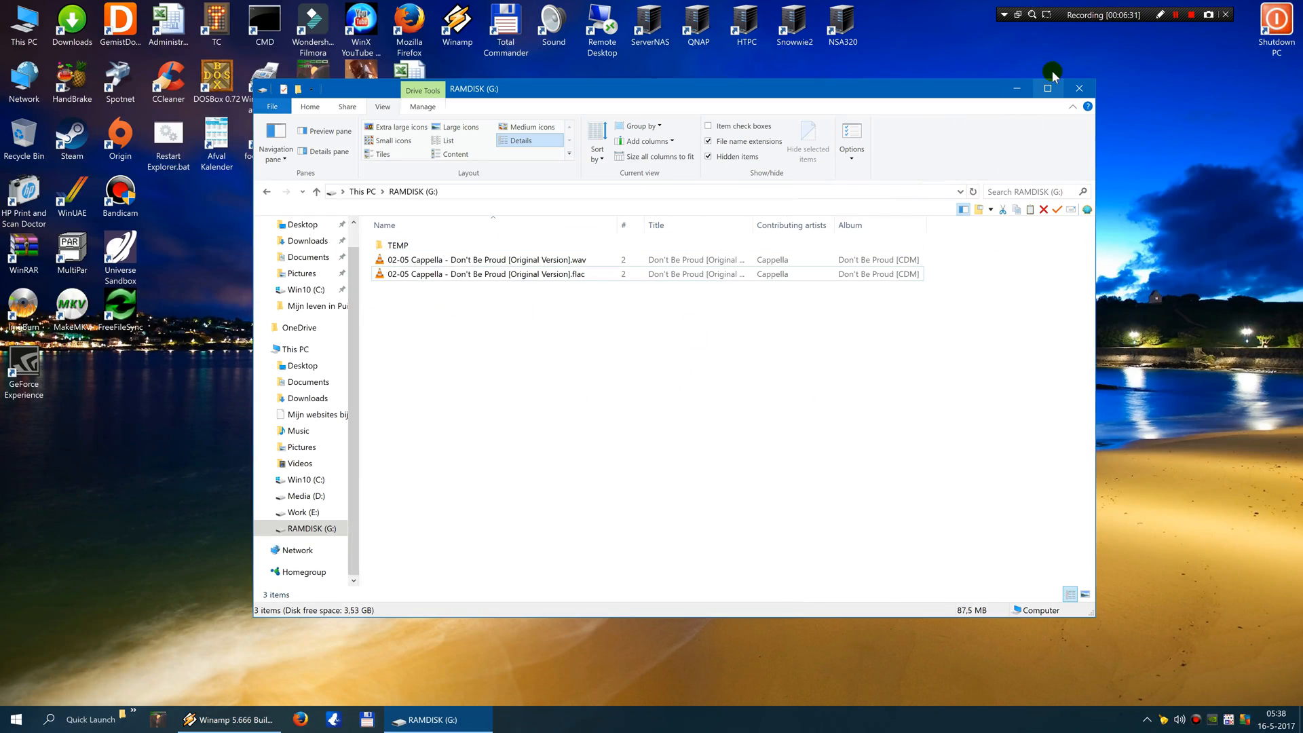
# Close the RAM disk Explorer window and restore Winamp from the taskbar
pyautogui.click(1078, 88)
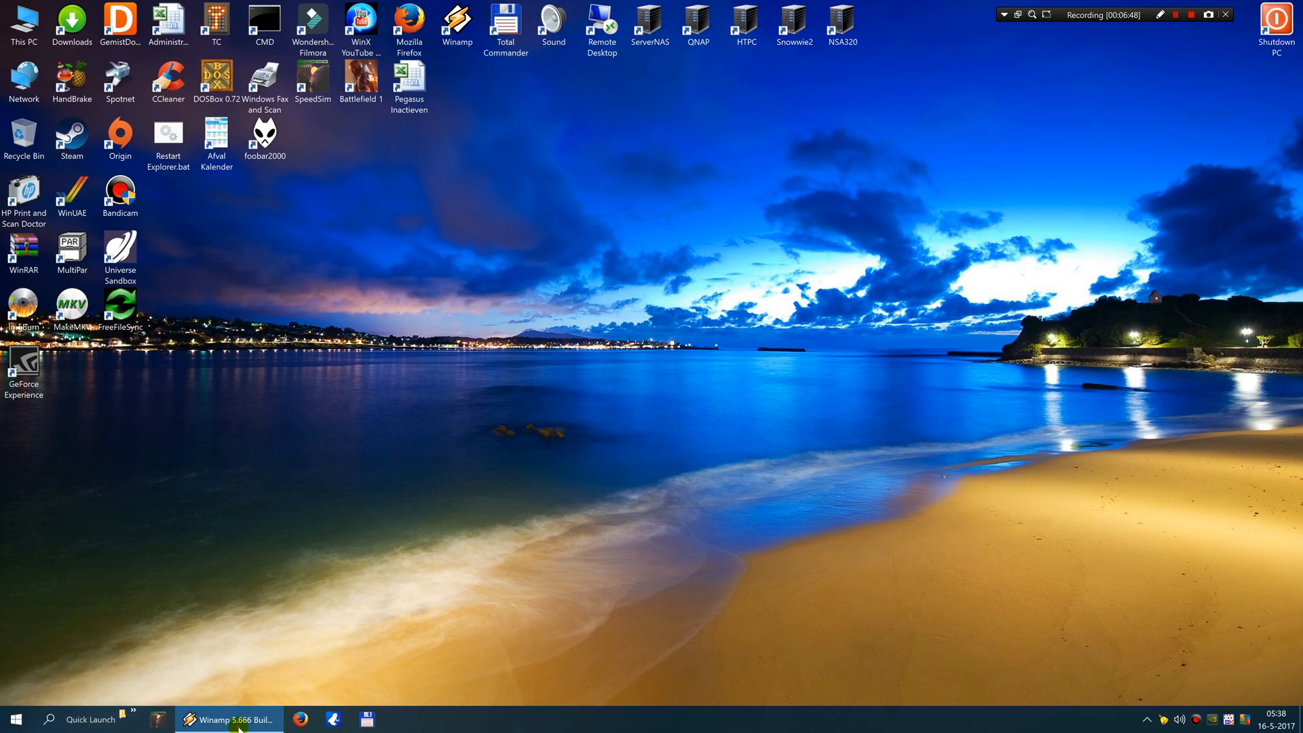
pyautogui.click(232, 719)
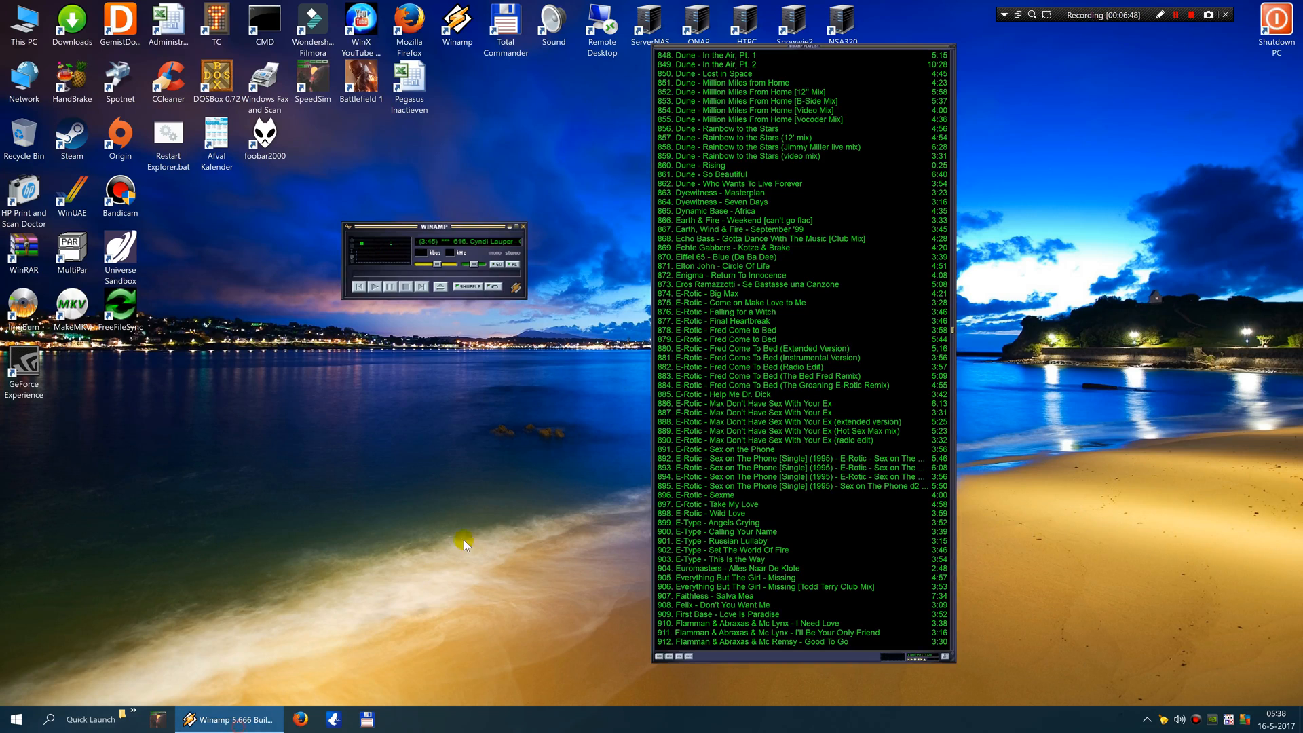